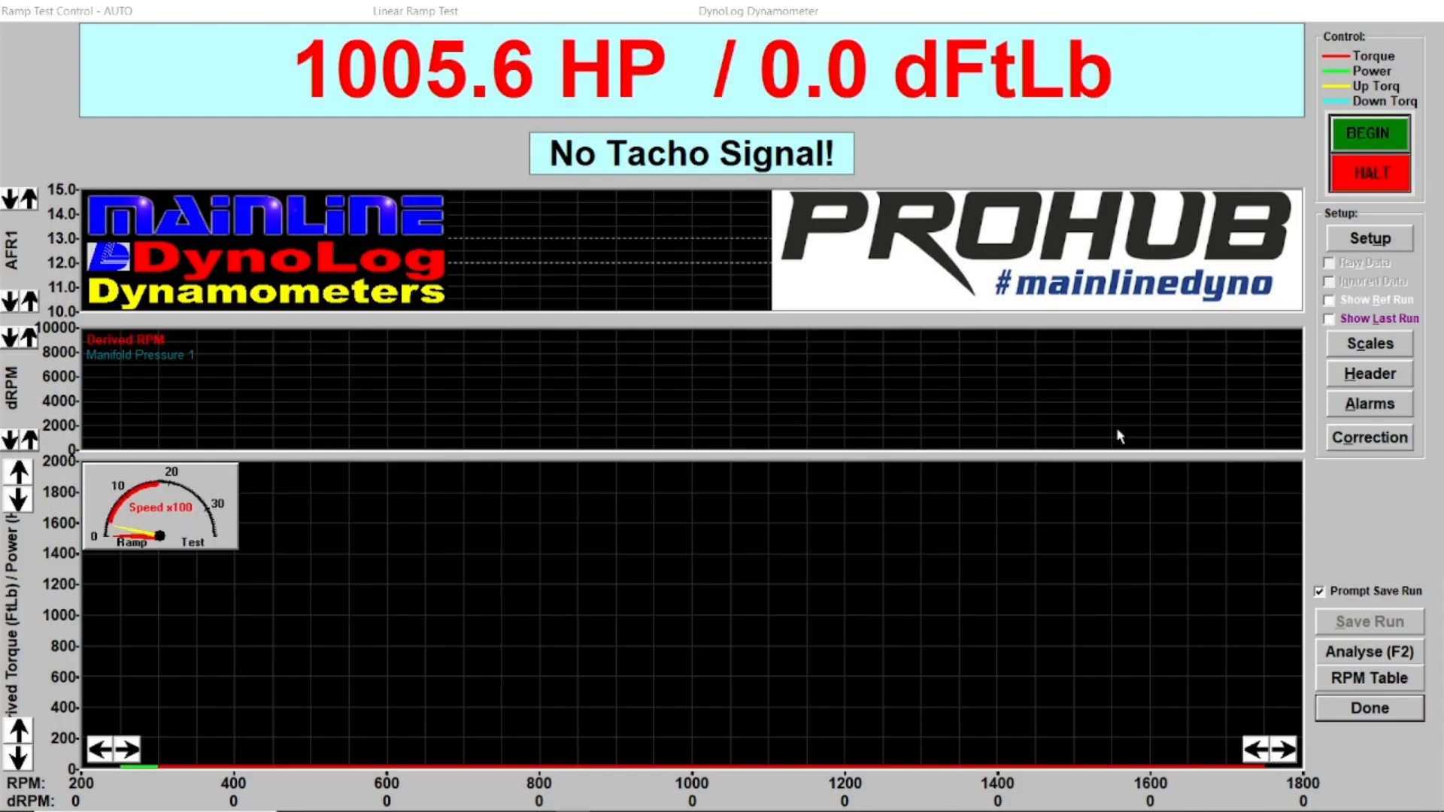
mouse_move(993, 416)
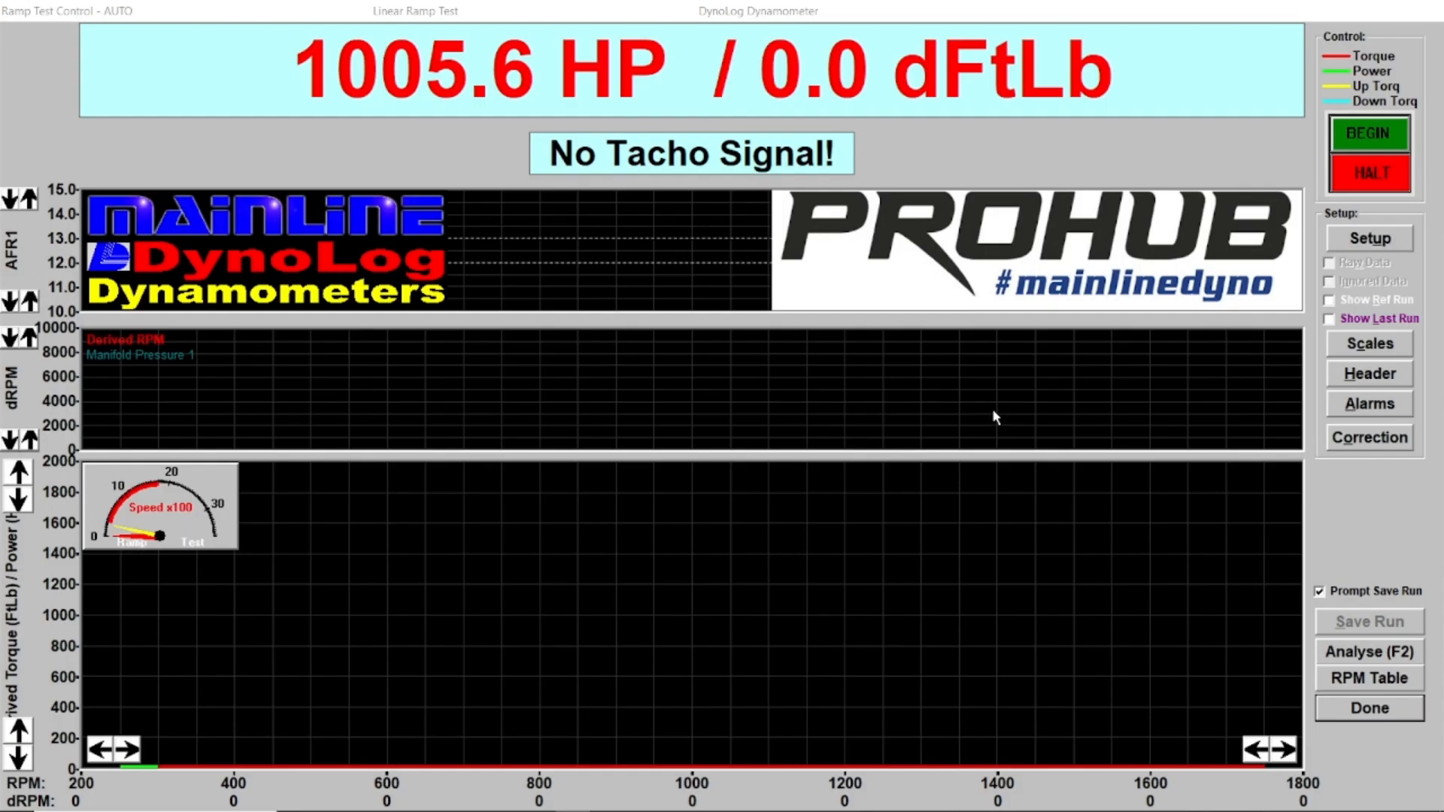
mouse_move(898, 87)
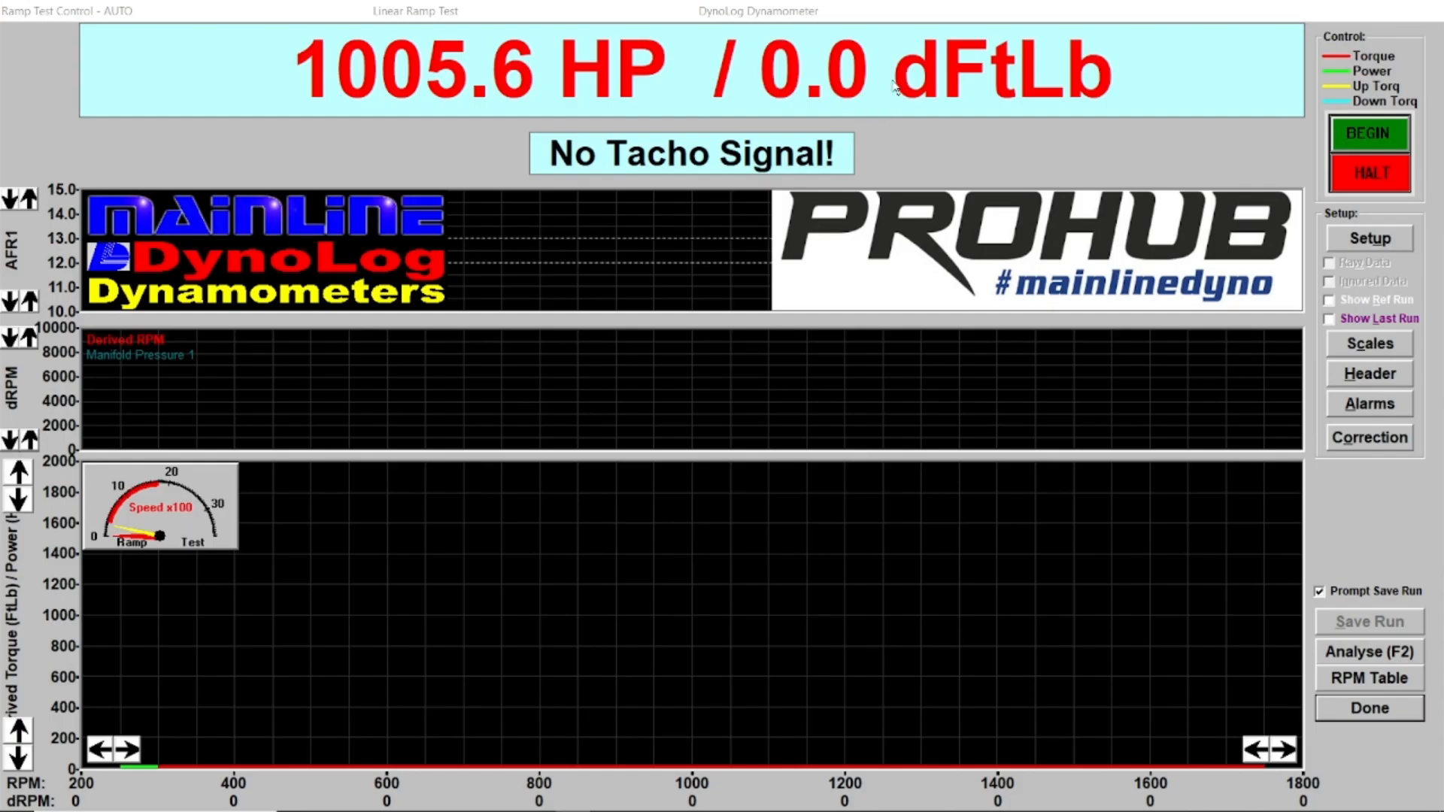
mouse_move(1071, 381)
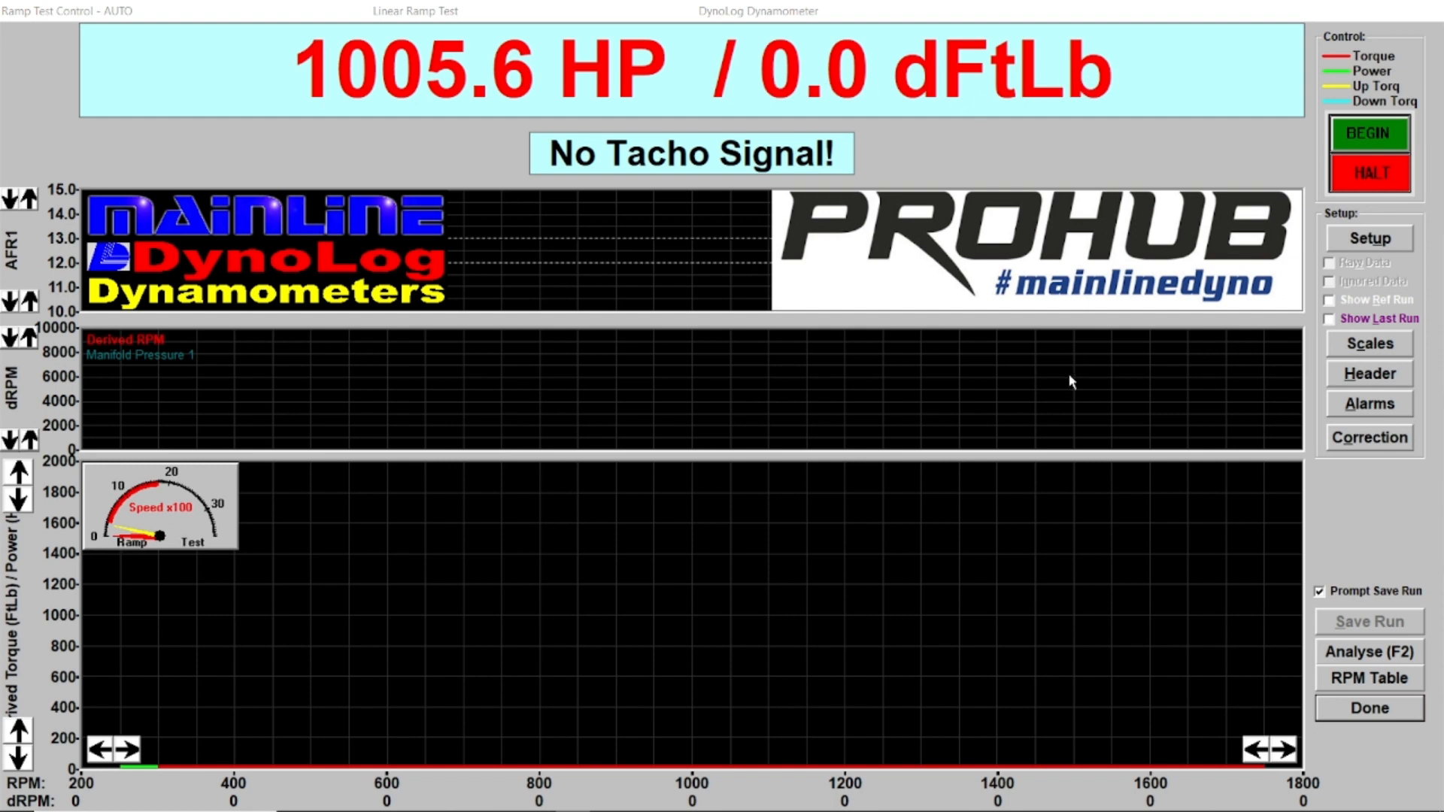
mouse_move(1026, 399)
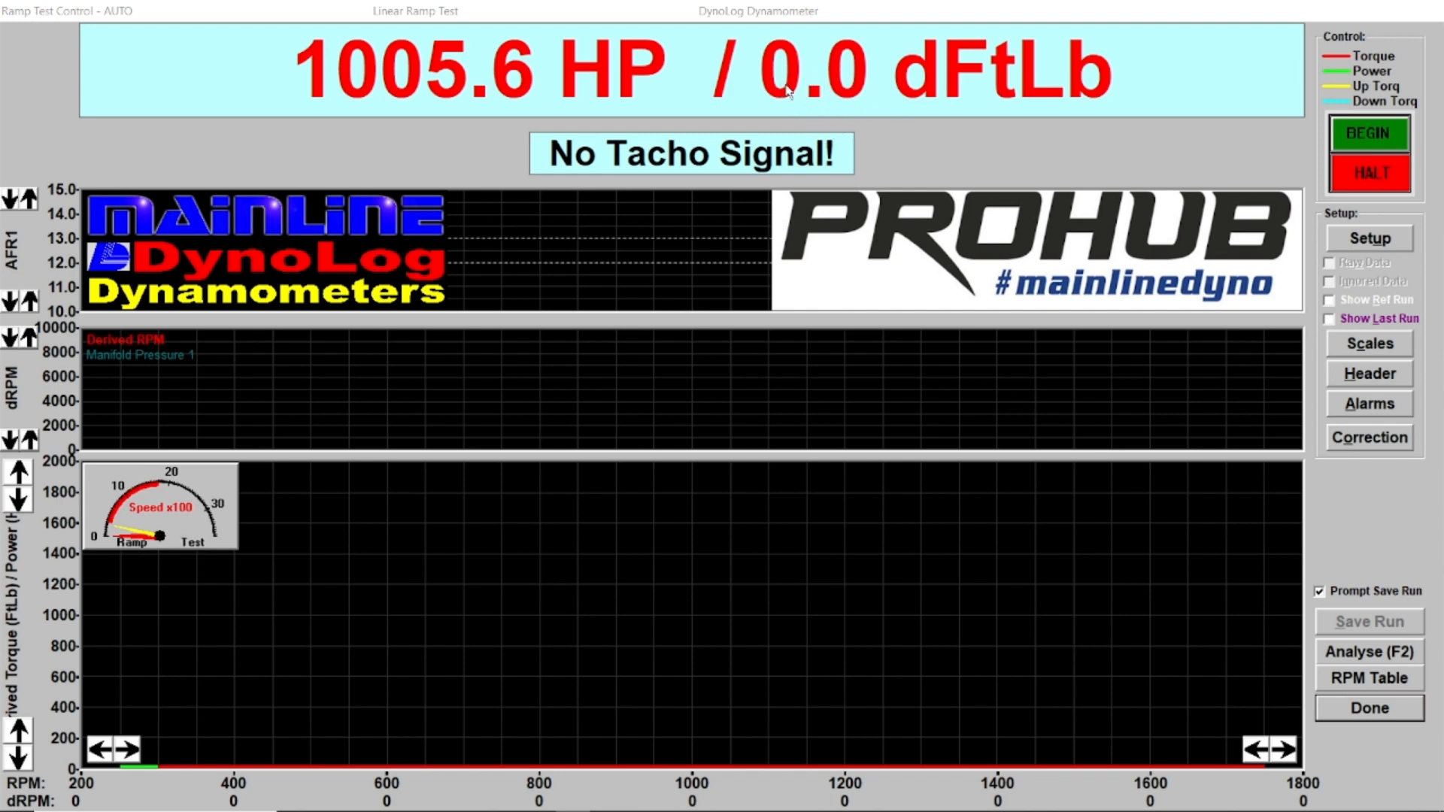
mouse_move(854, 84)
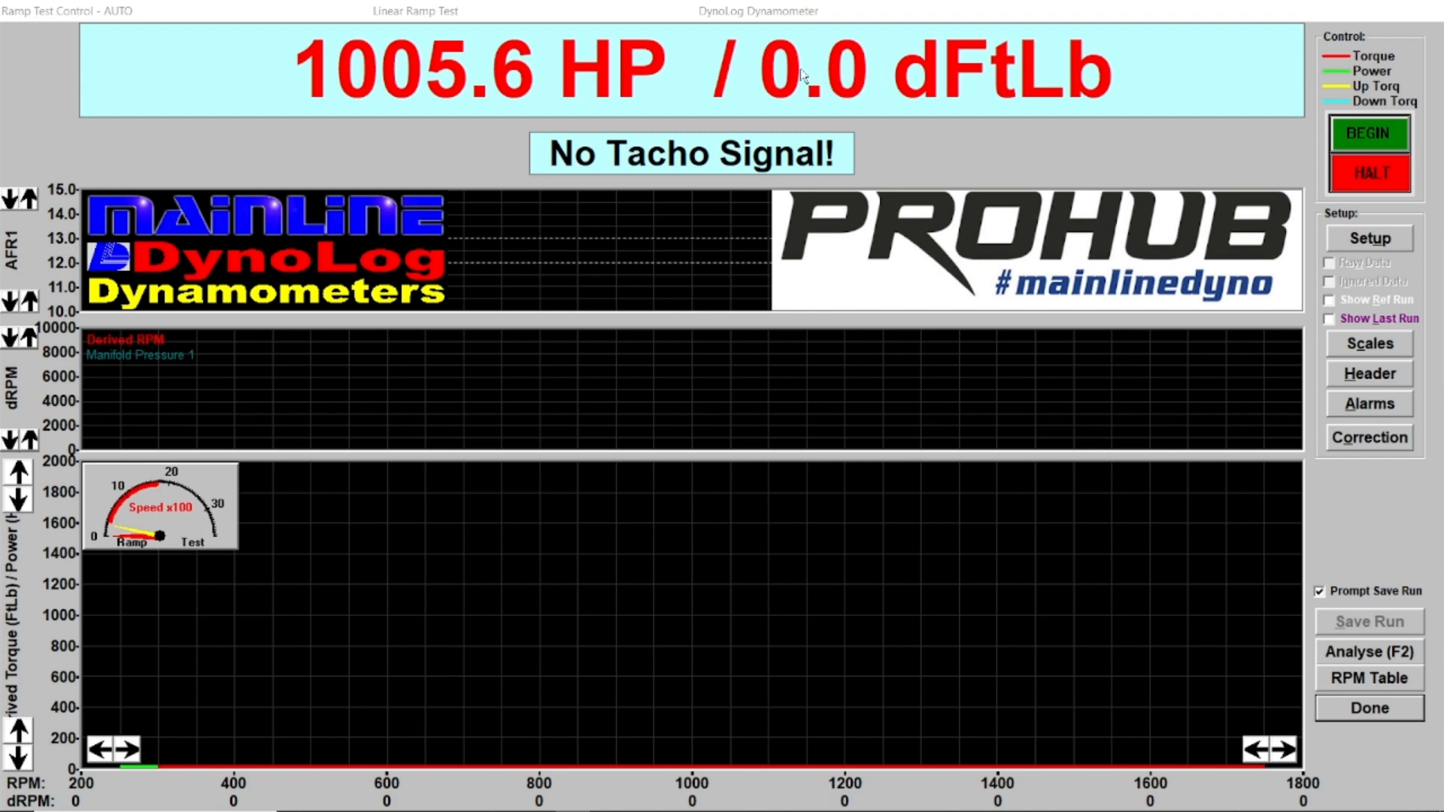
mouse_move(852, 106)
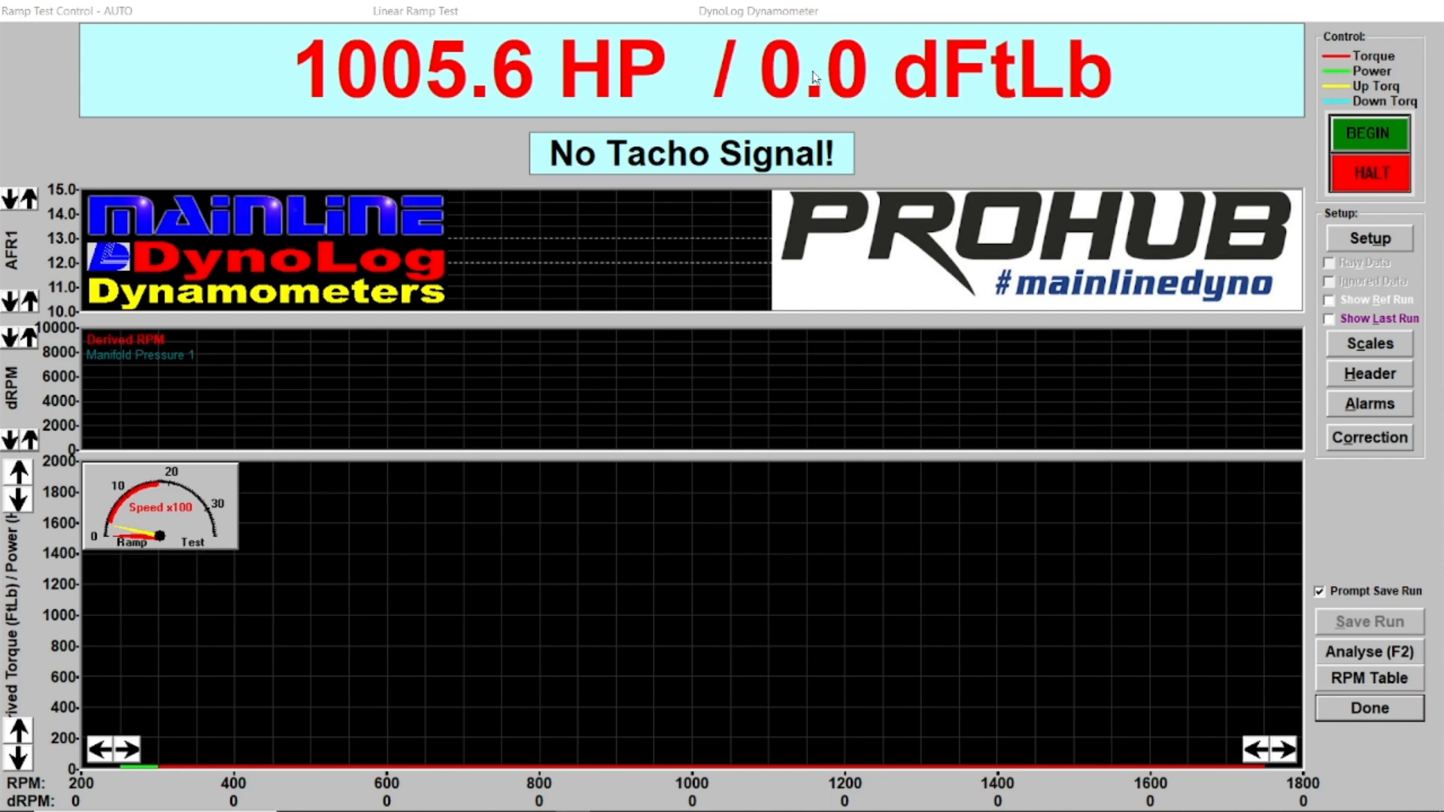
mouse_move(891, 233)
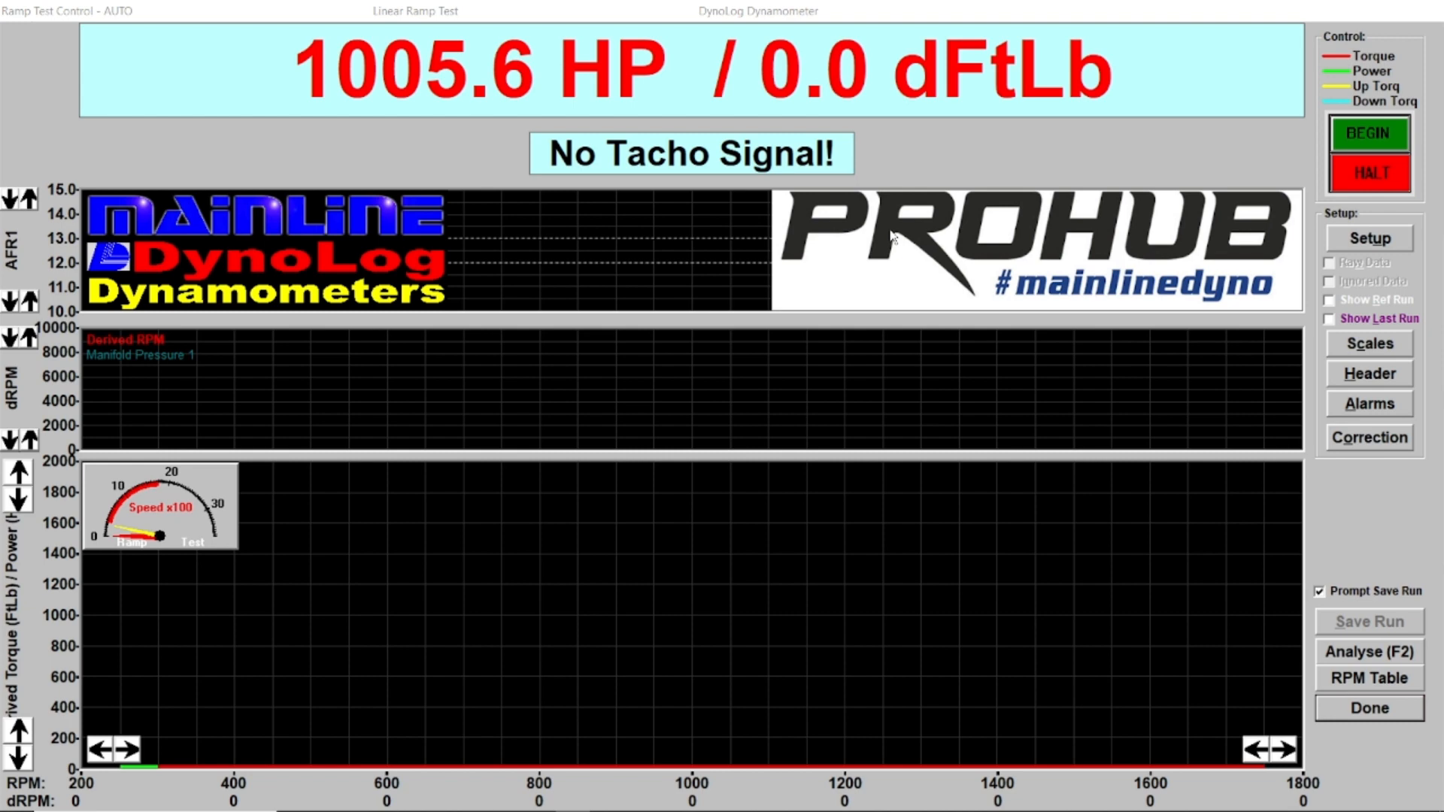
mouse_move(935, 171)
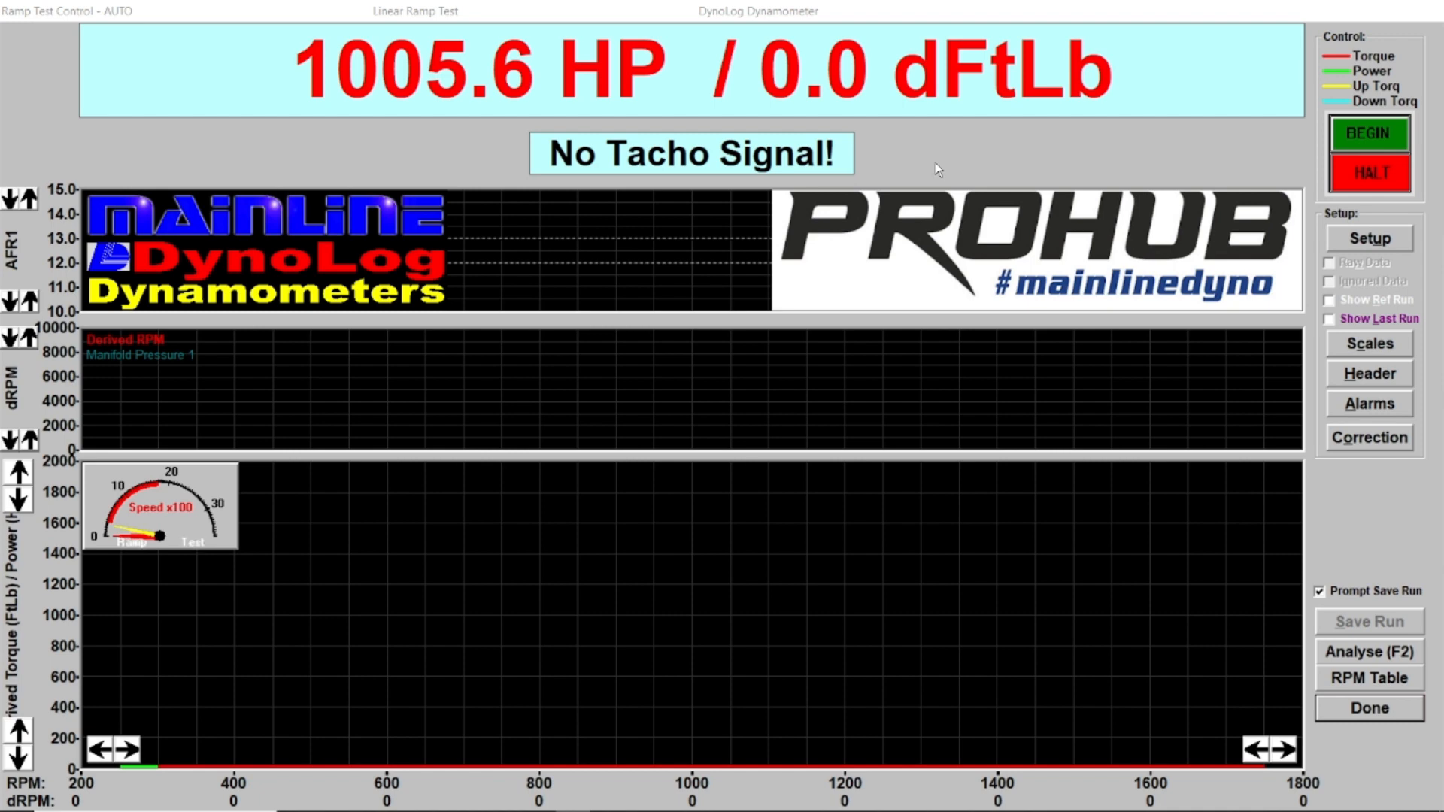
mouse_move(967, 164)
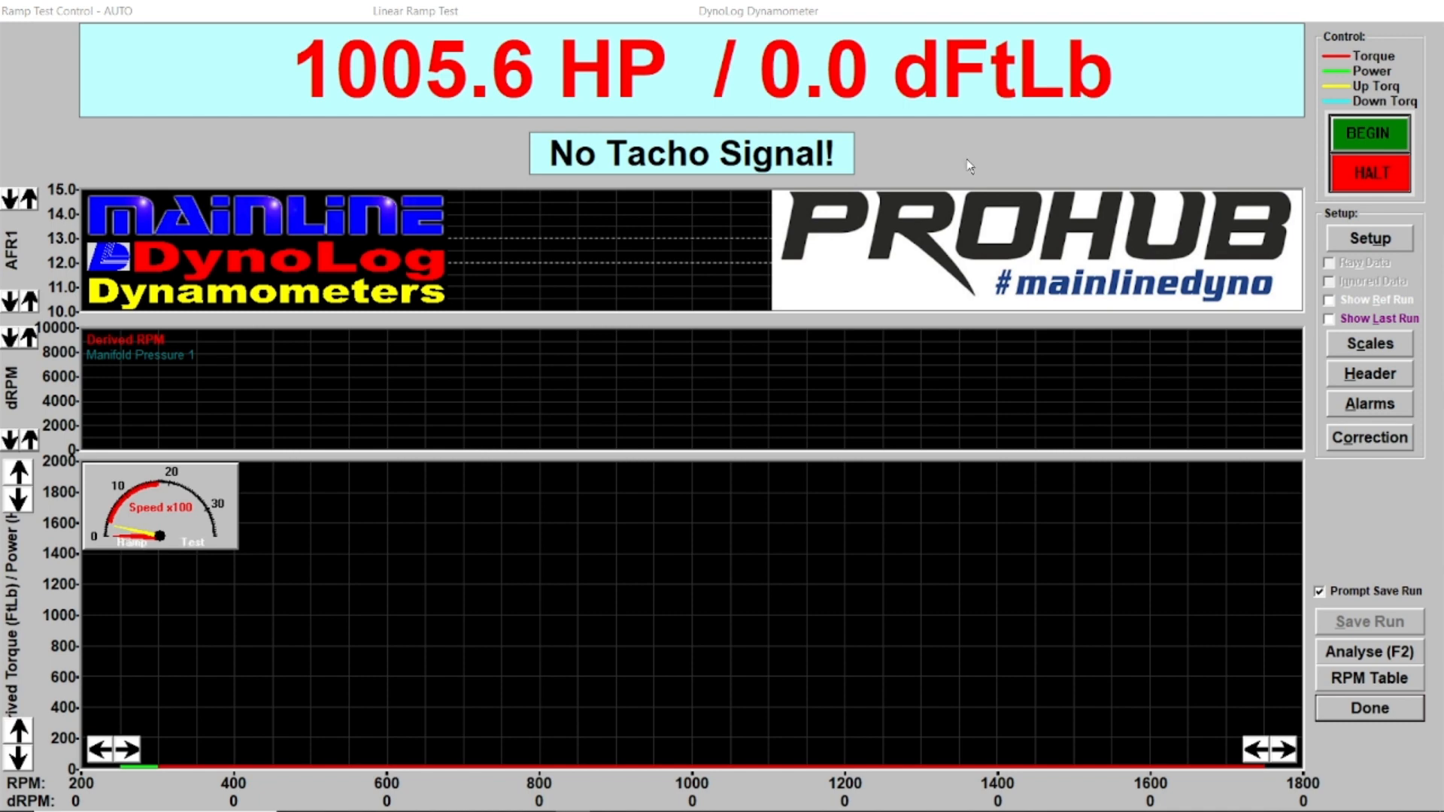
mouse_move(996, 164)
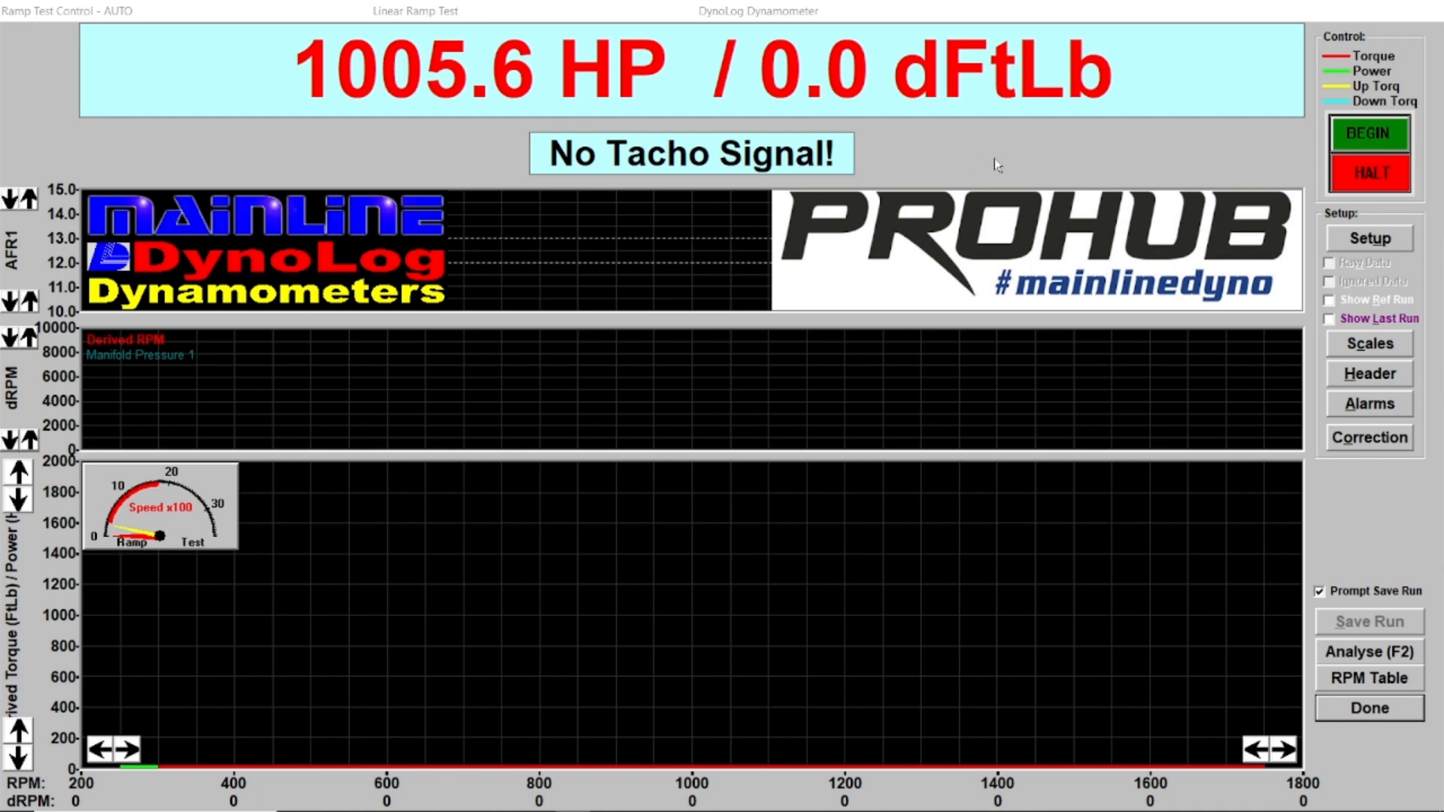
mouse_move(1214, 385)
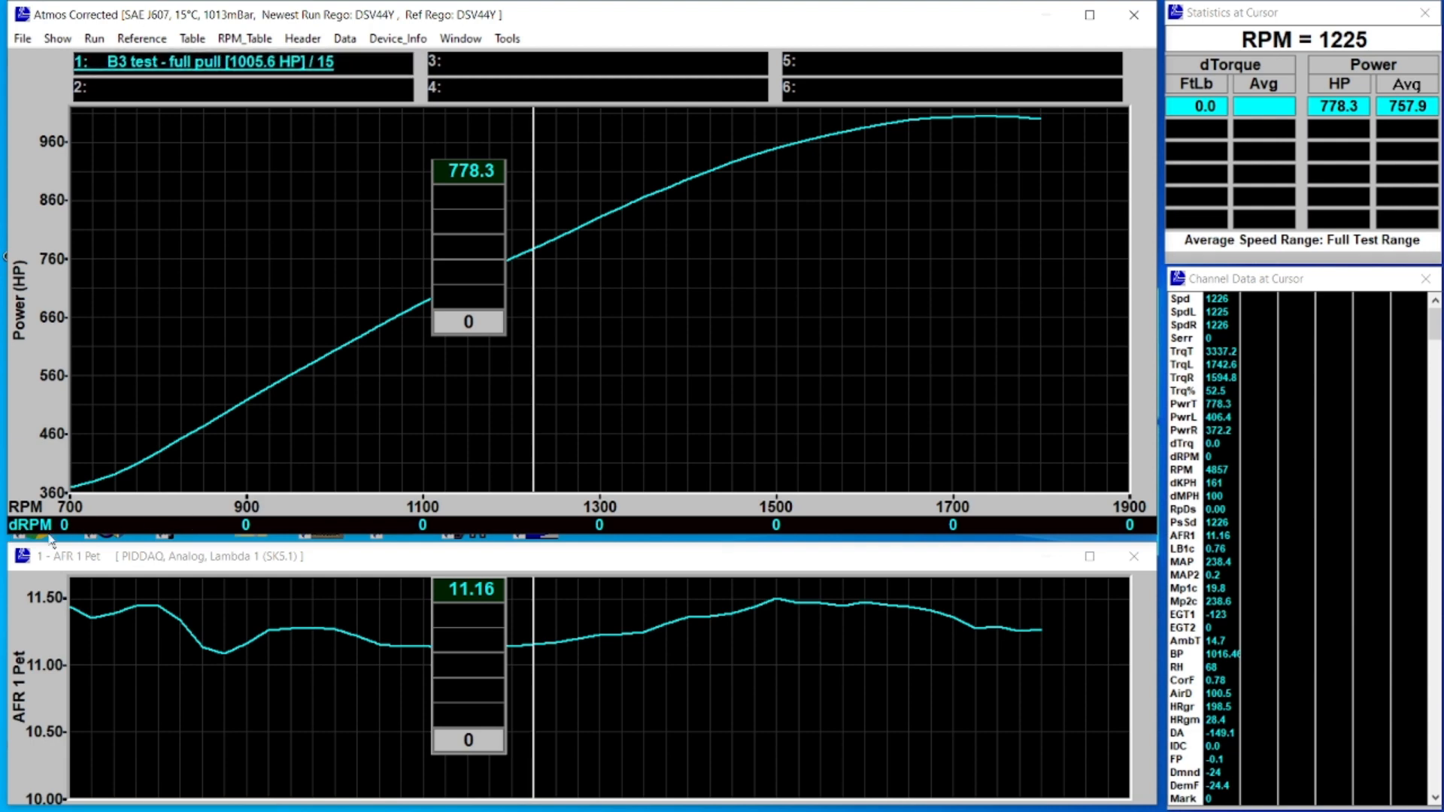
mouse_move(304, 485)
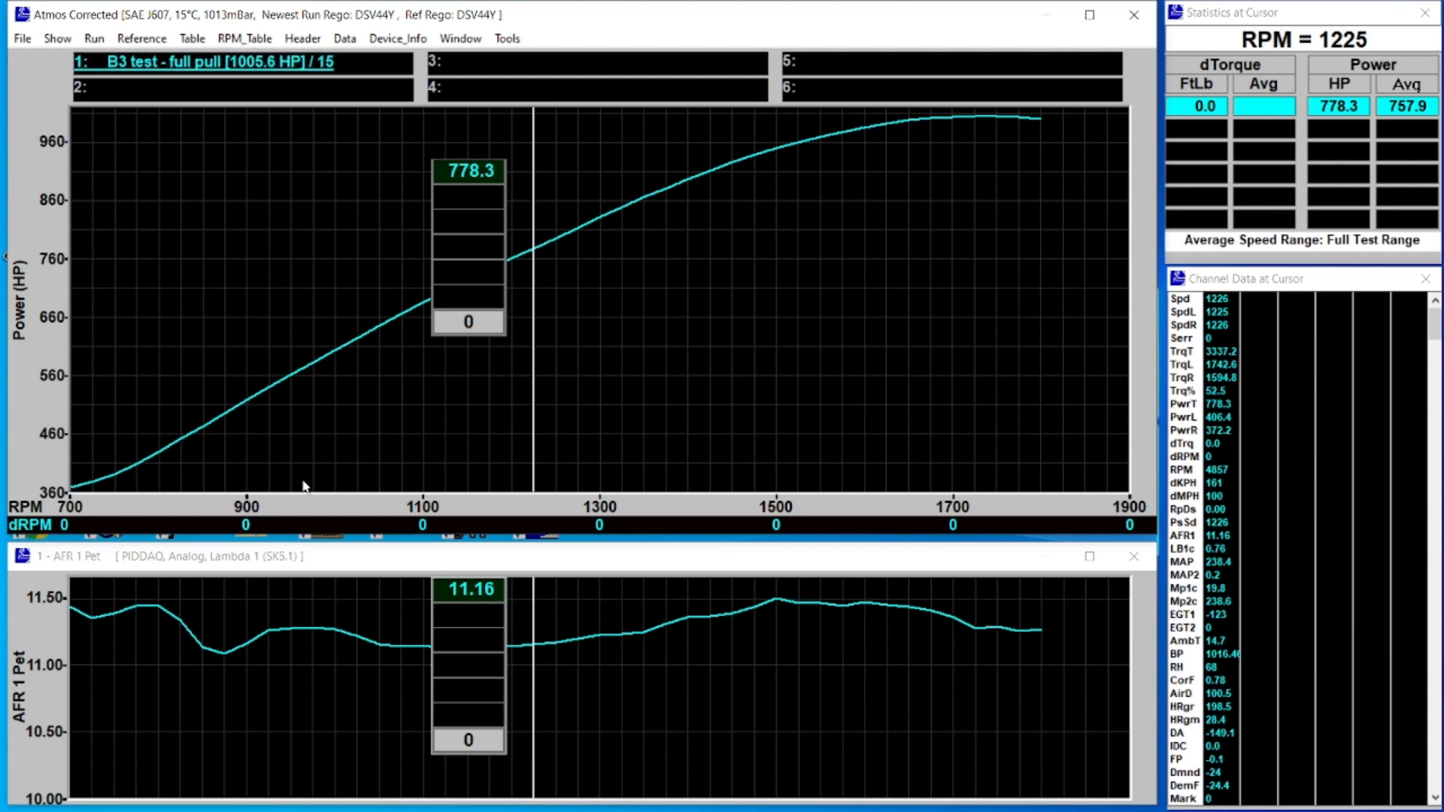
mouse_move(132, 537)
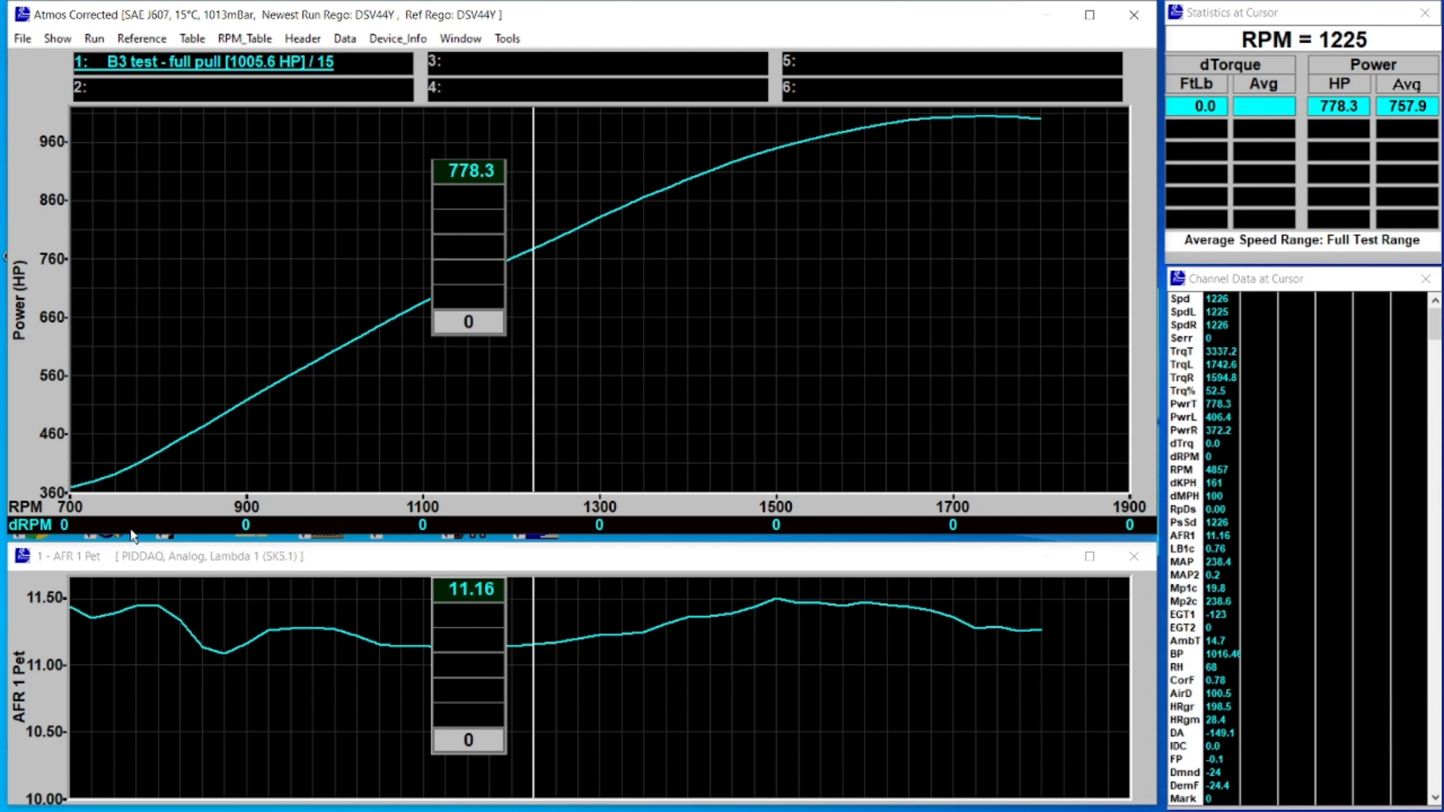
- Show tacho RPM along the power graph's speed axis from the Show menu
left_click(56, 39)
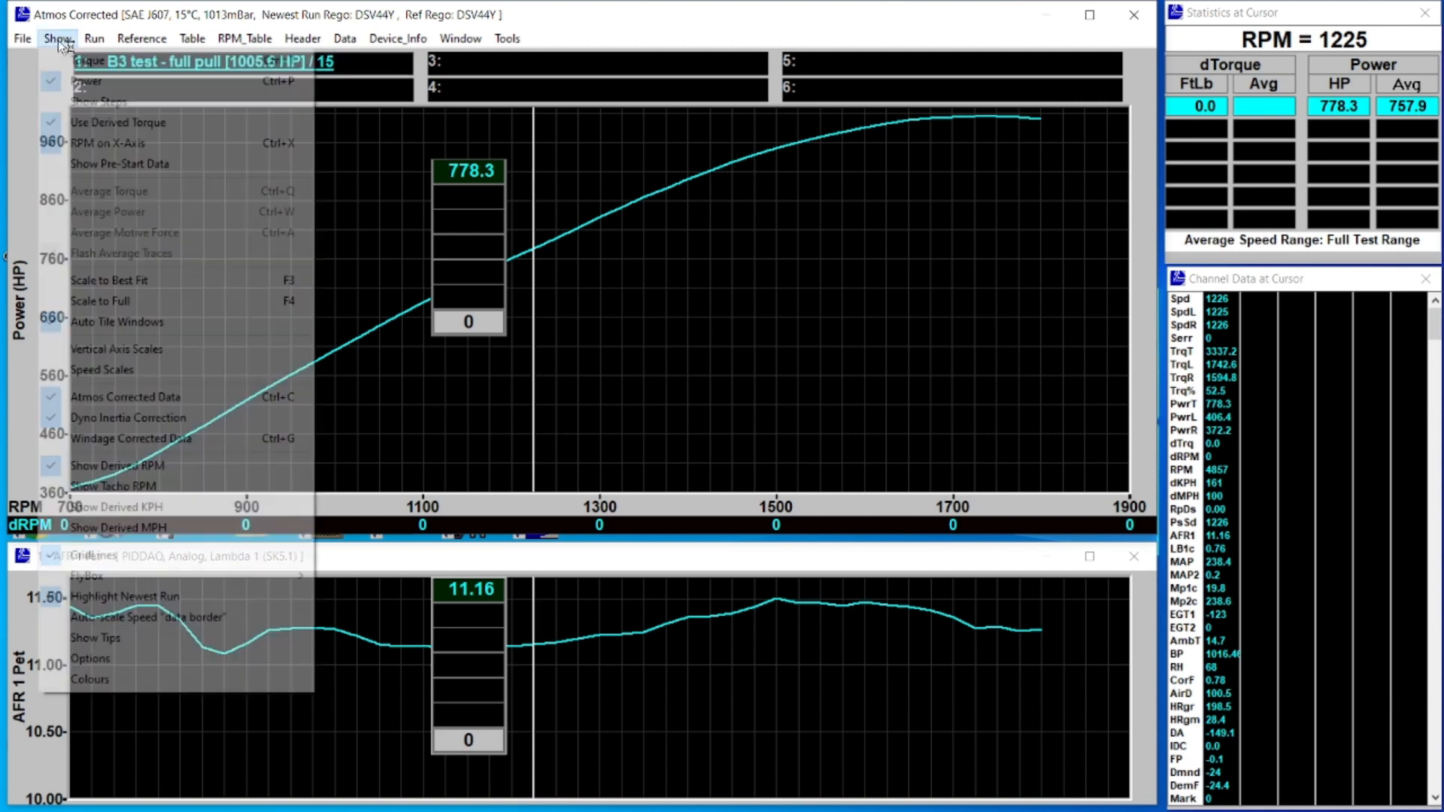
mouse_move(117, 465)
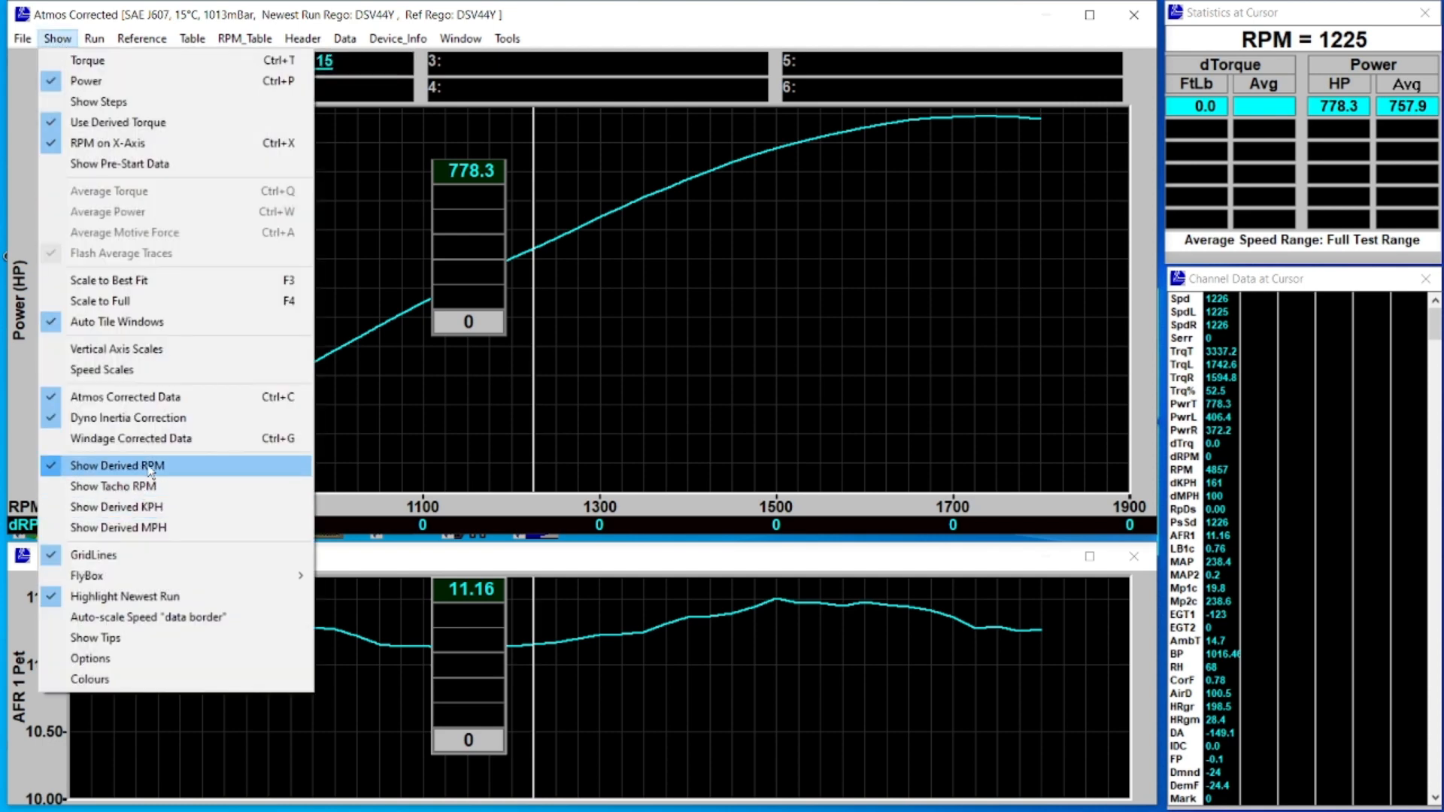
left_click(112, 485)
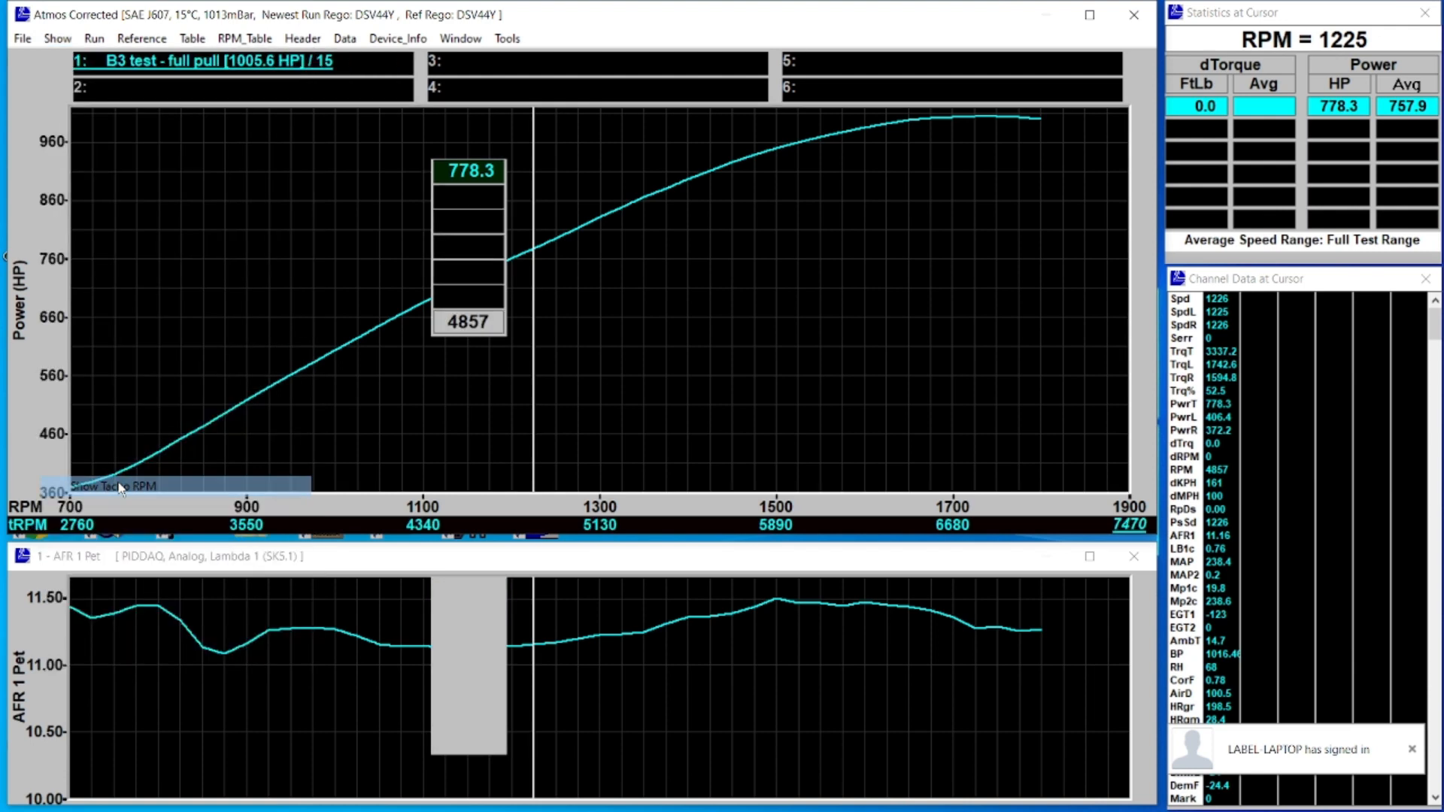
mouse_move(124, 537)
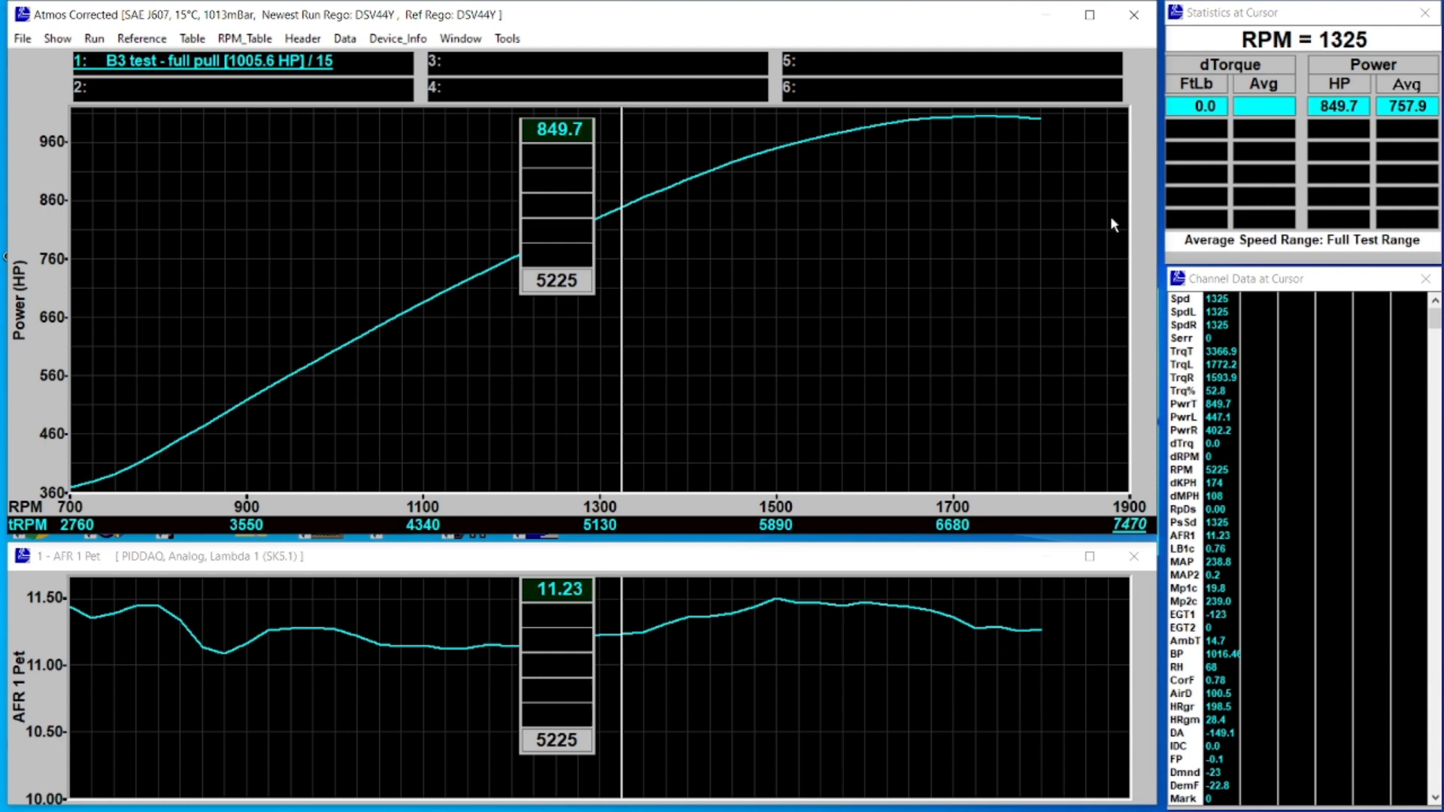
mouse_move(947, 287)
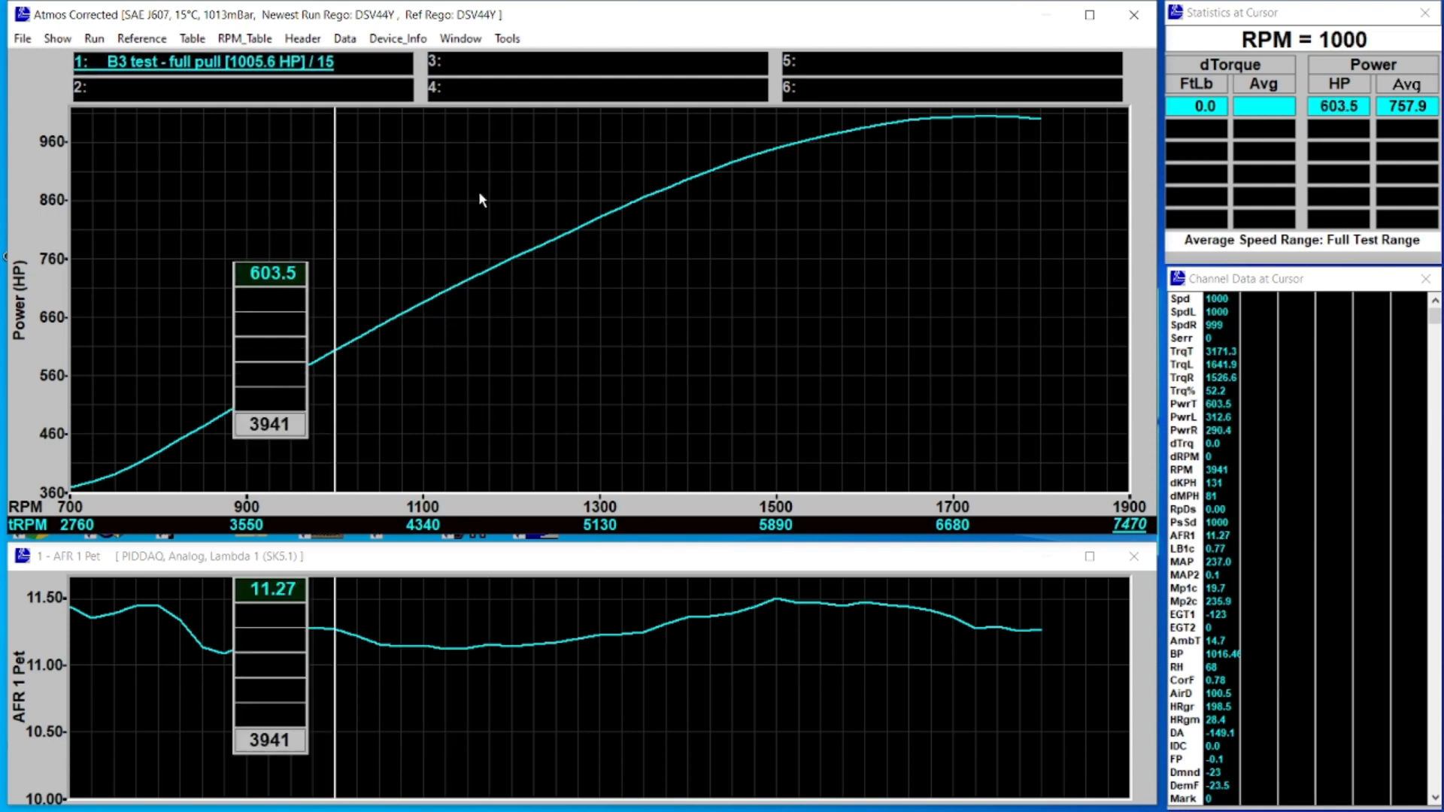
mouse_move(600, 333)
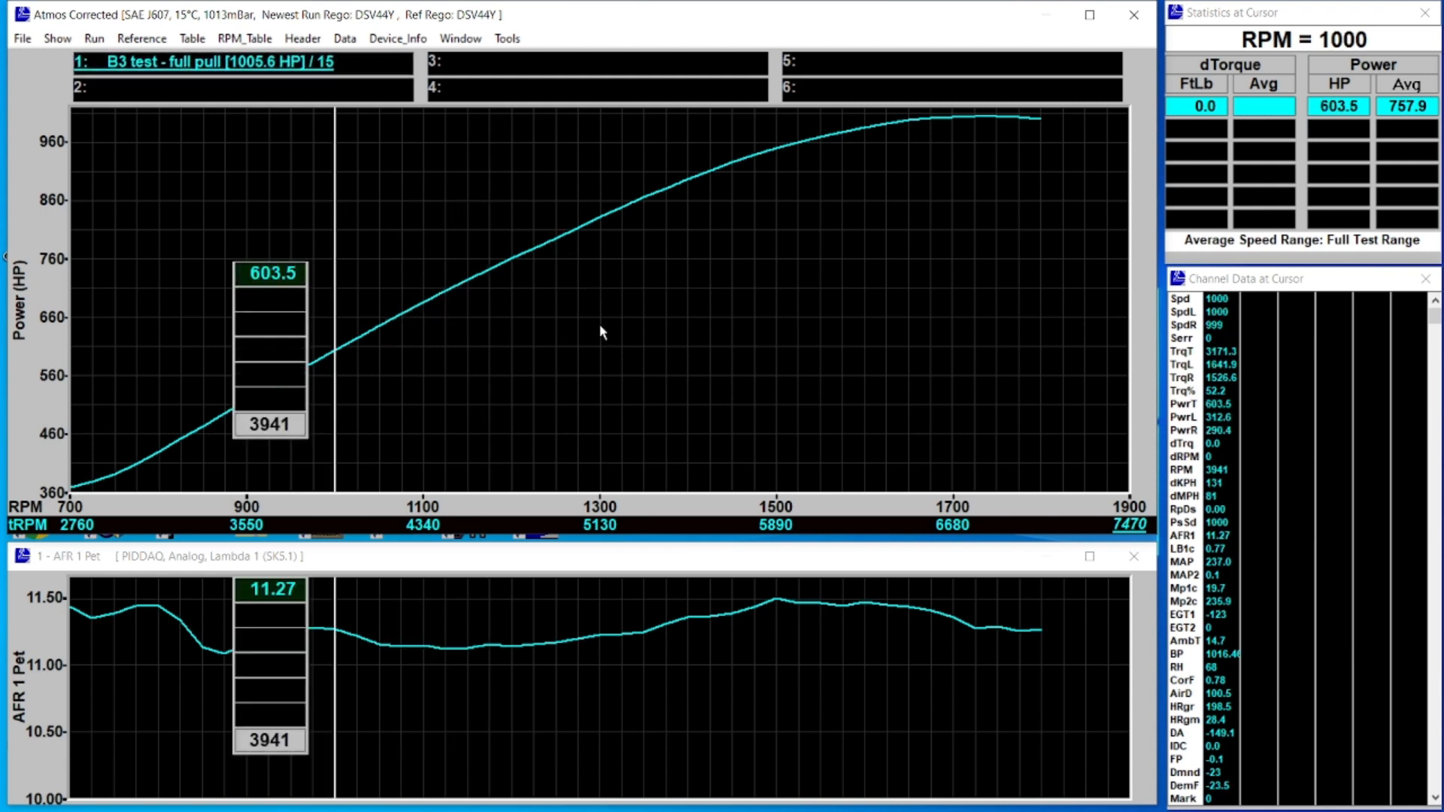
- Set Derived RPM as the tacho calculation channel in Tacho Options
right_click(598, 331)
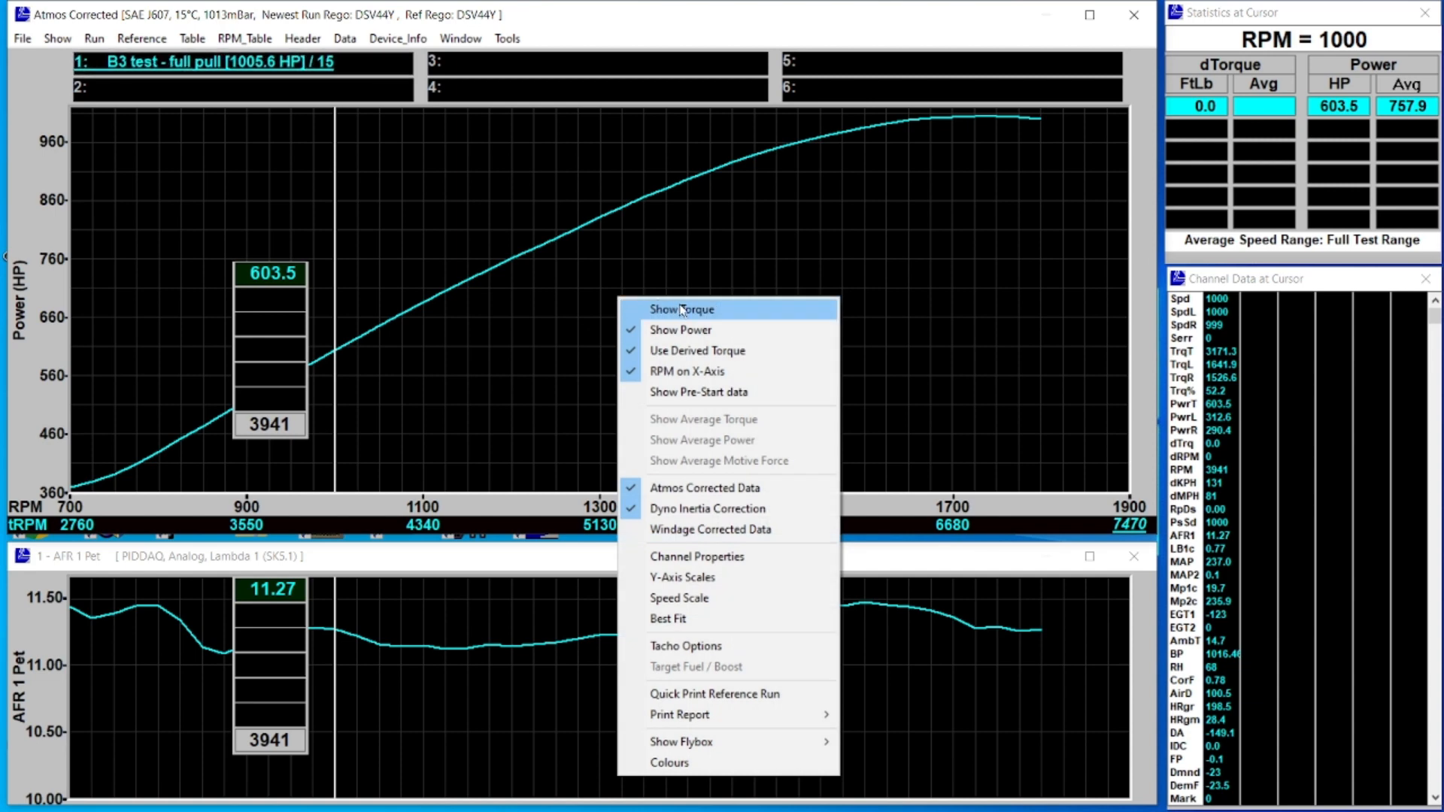
mouse_move(700, 645)
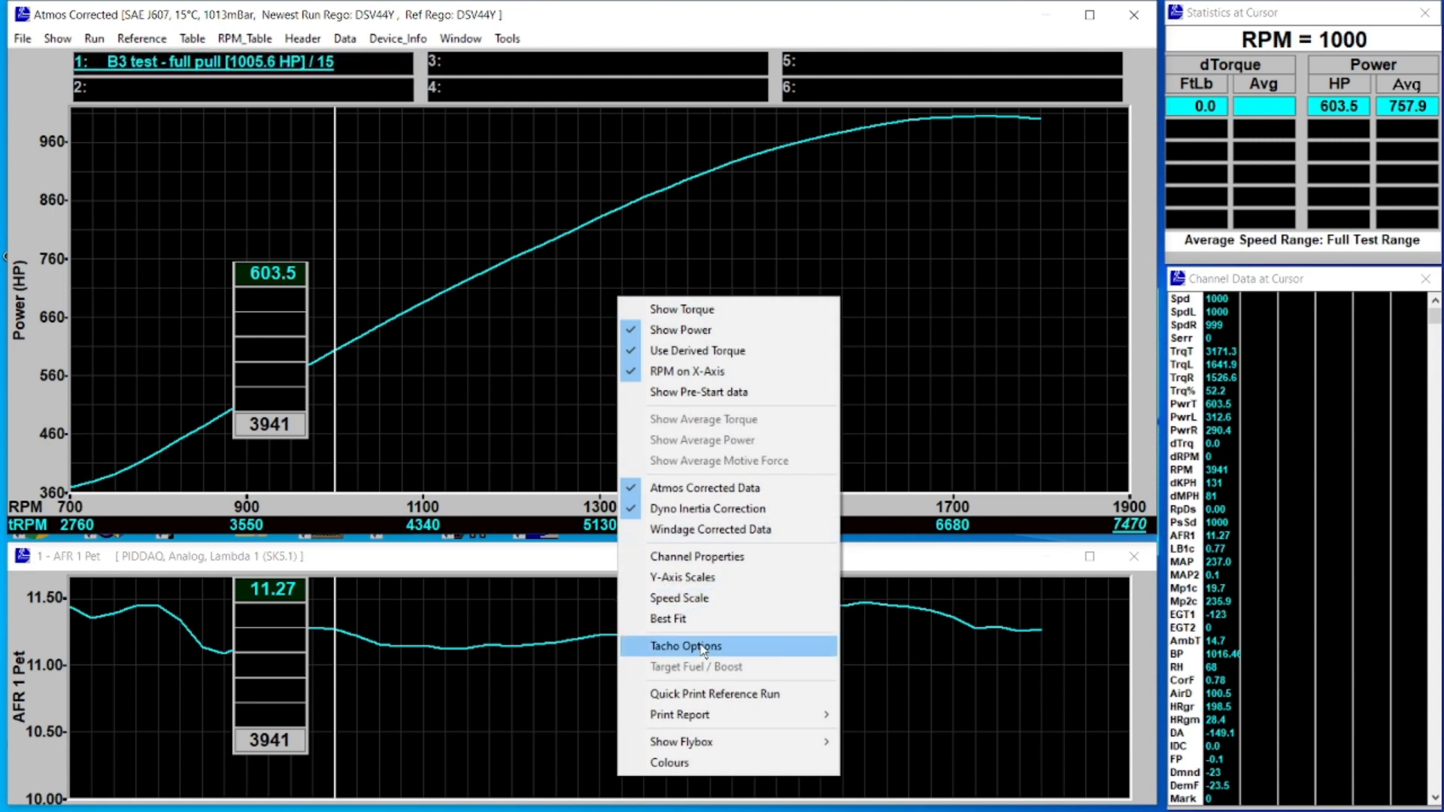
left_click(684, 645)
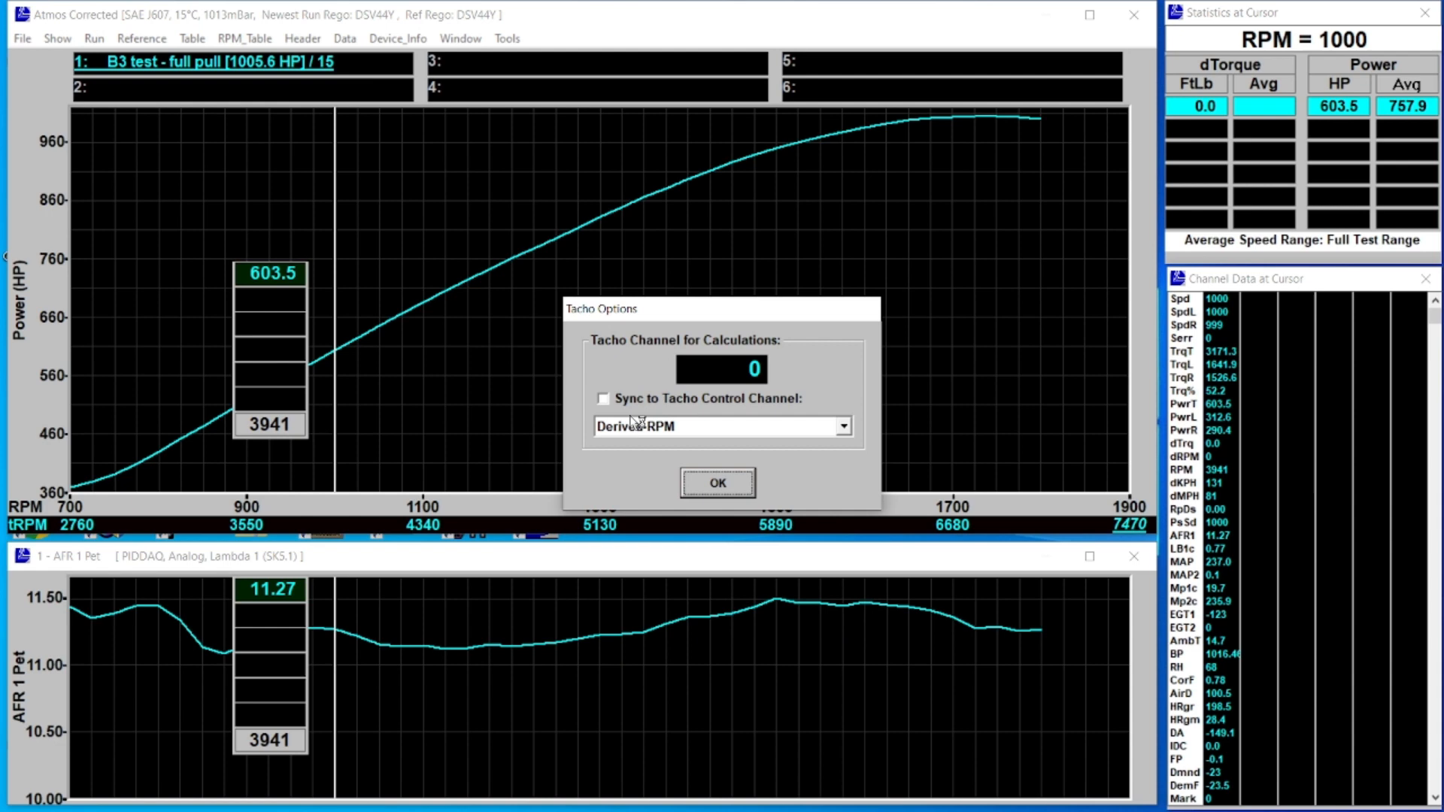
mouse_move(652, 448)
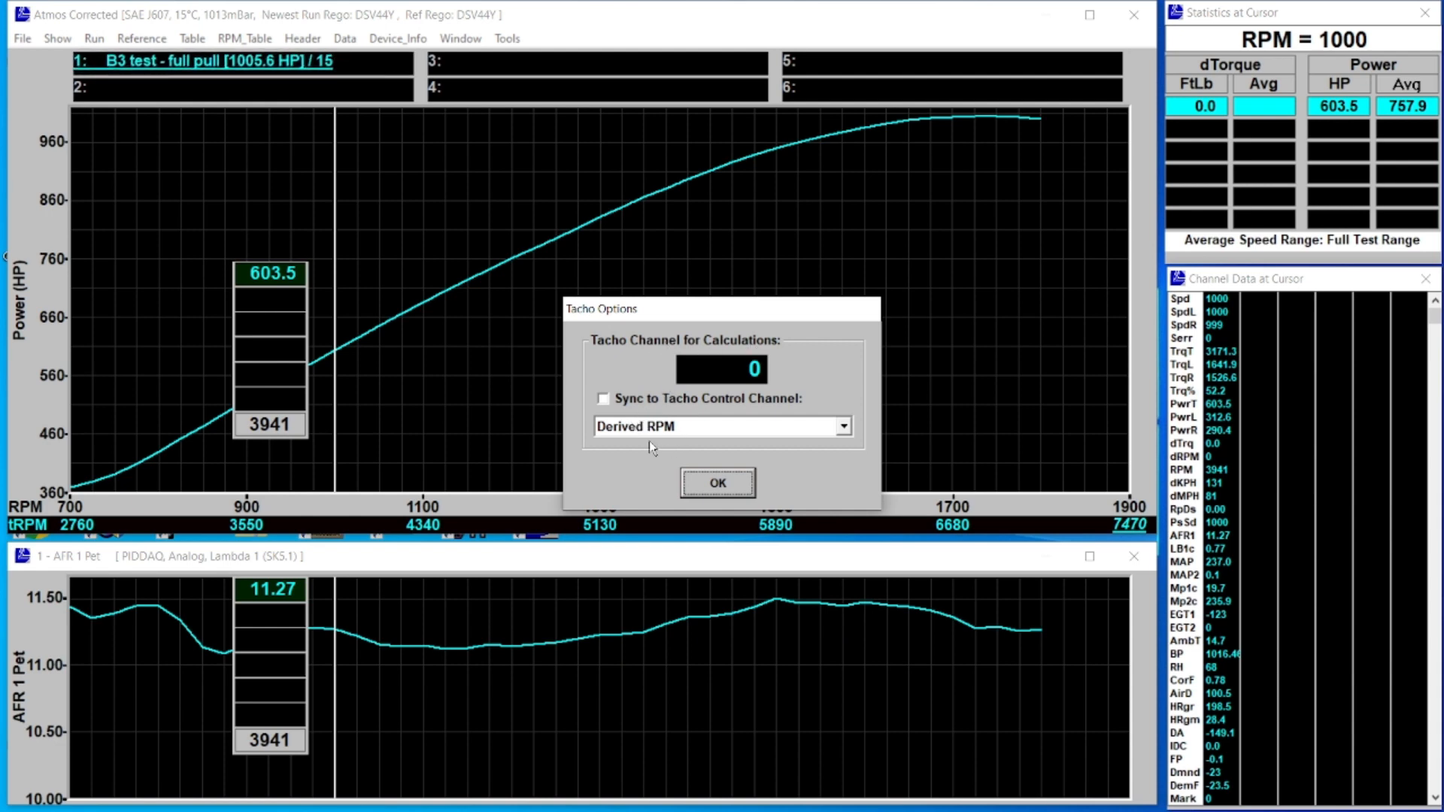
mouse_move(622, 439)
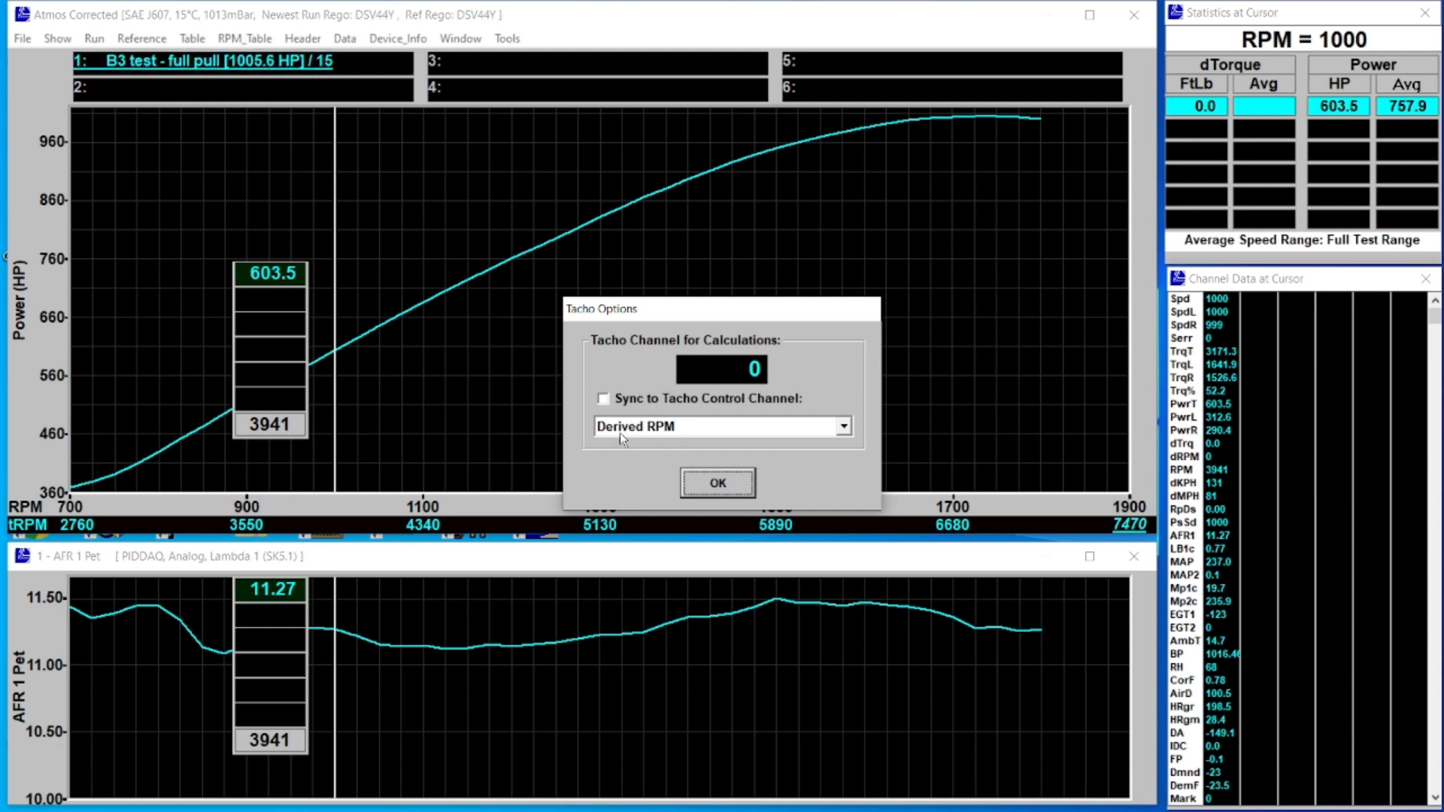
left_click(841, 425)
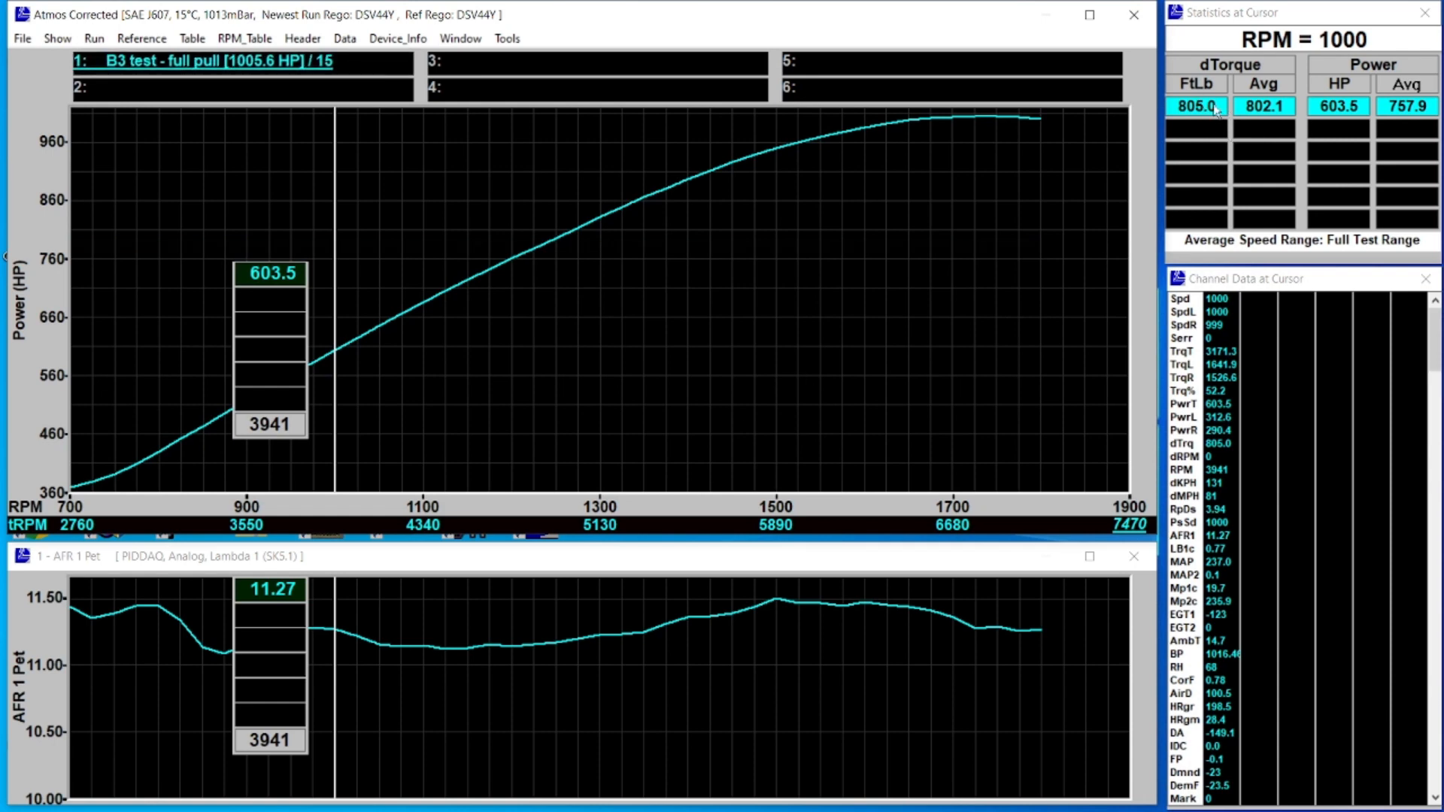
mouse_move(836, 233)
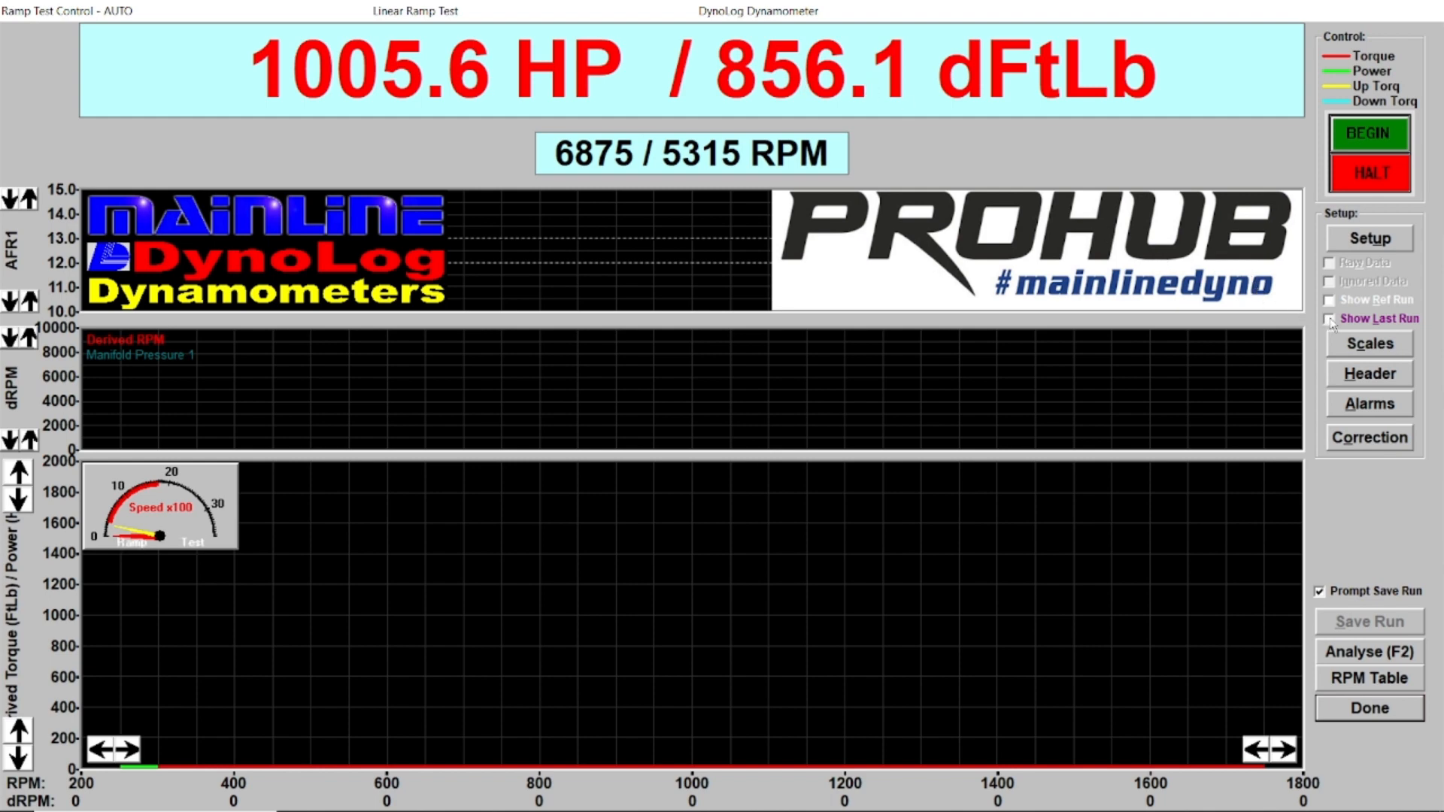
- Show the last B3 run on the live screen and open it in Analyse
left_click(1327, 319)
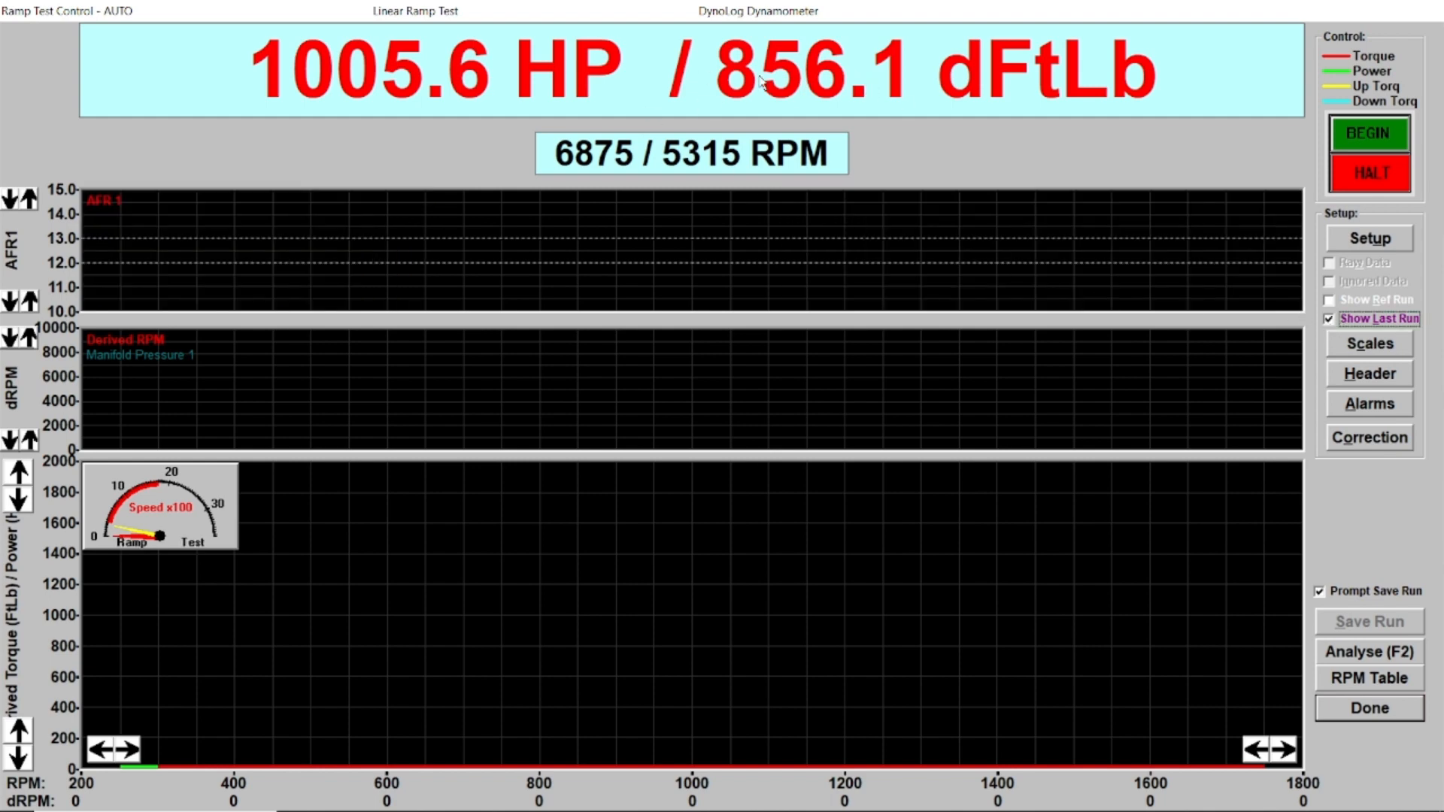
mouse_move(805, 120)
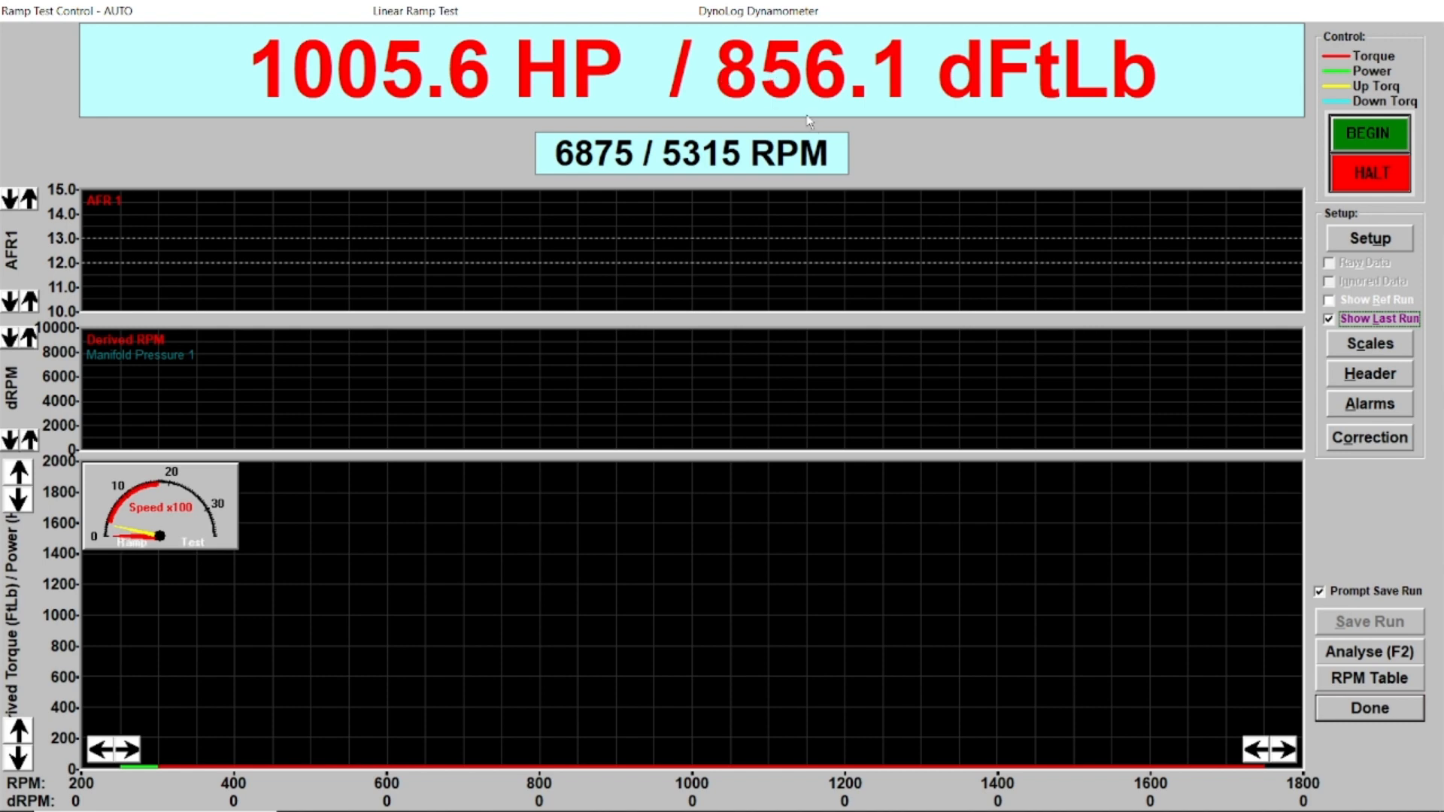
mouse_move(1424, 640)
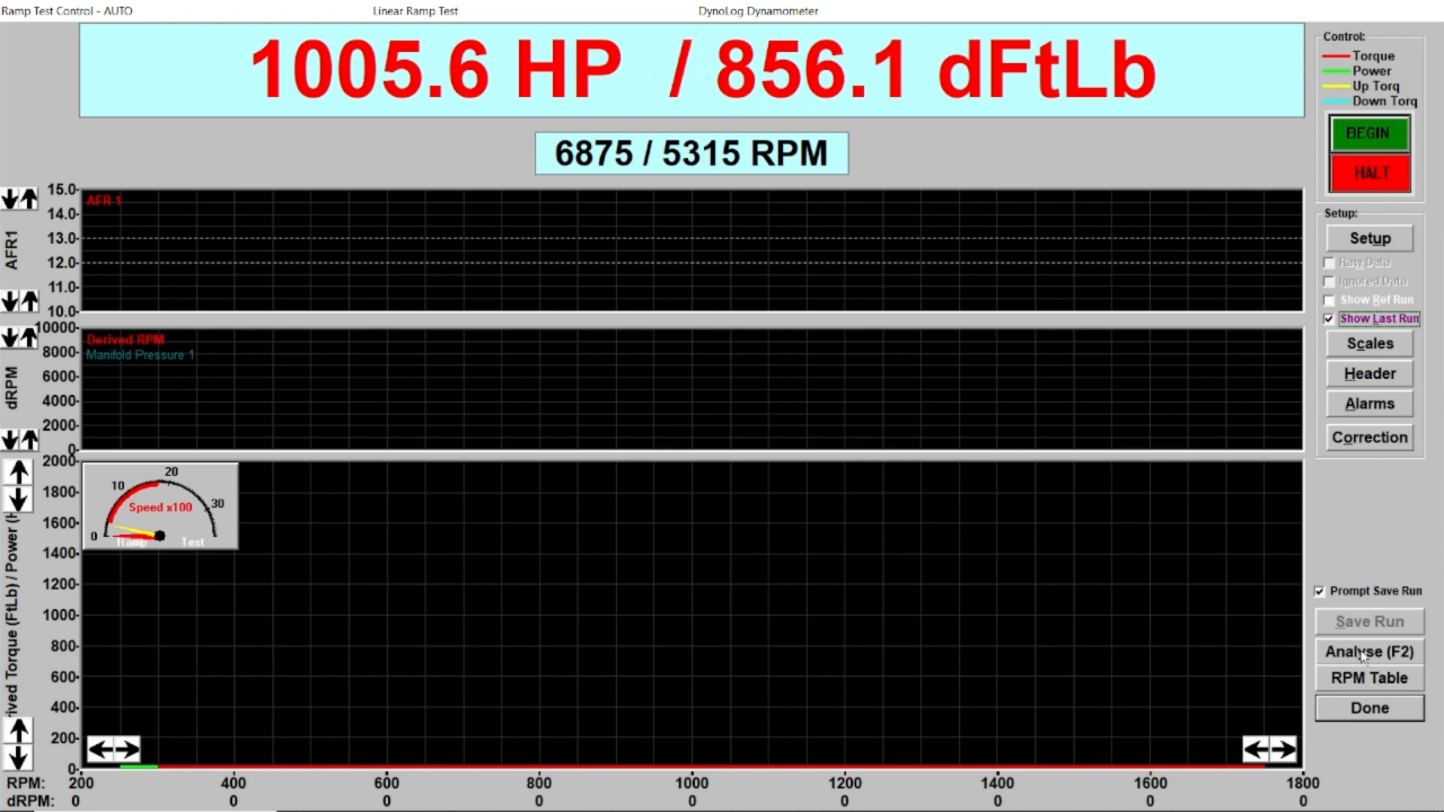
left_click(1367, 652)
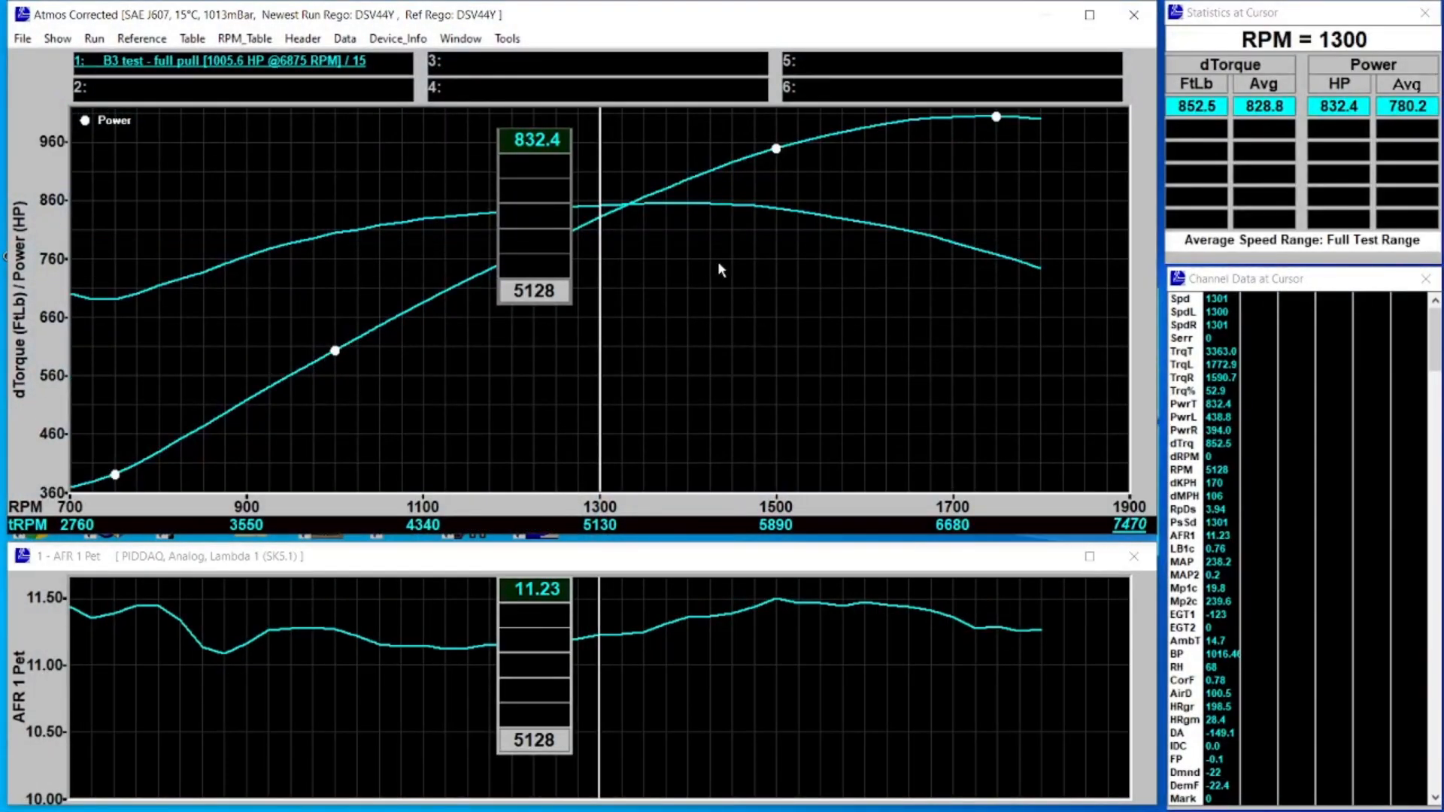
- Open Tacho Options from the analysis graph's right-click menu
right_click(718, 268)
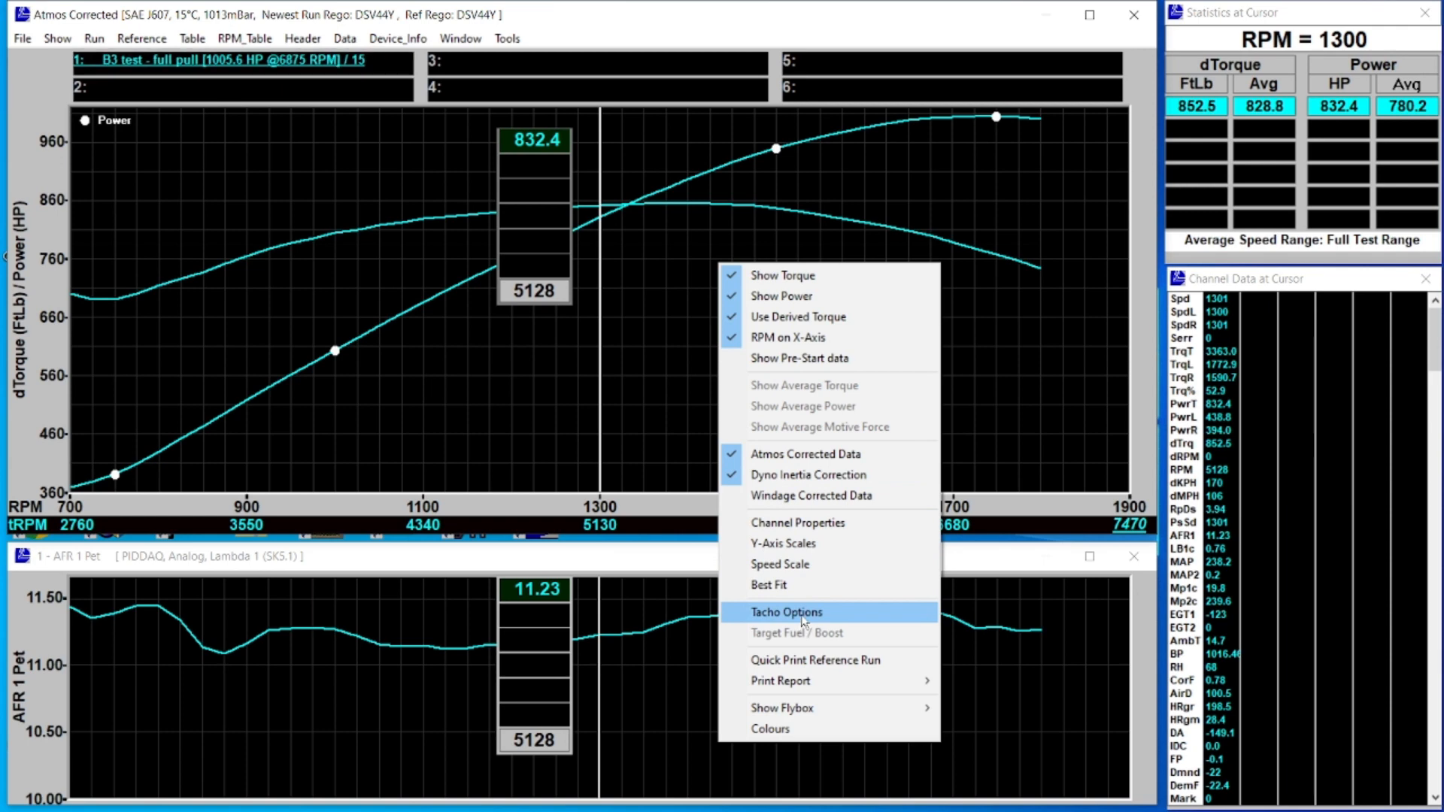
left_click(784, 612)
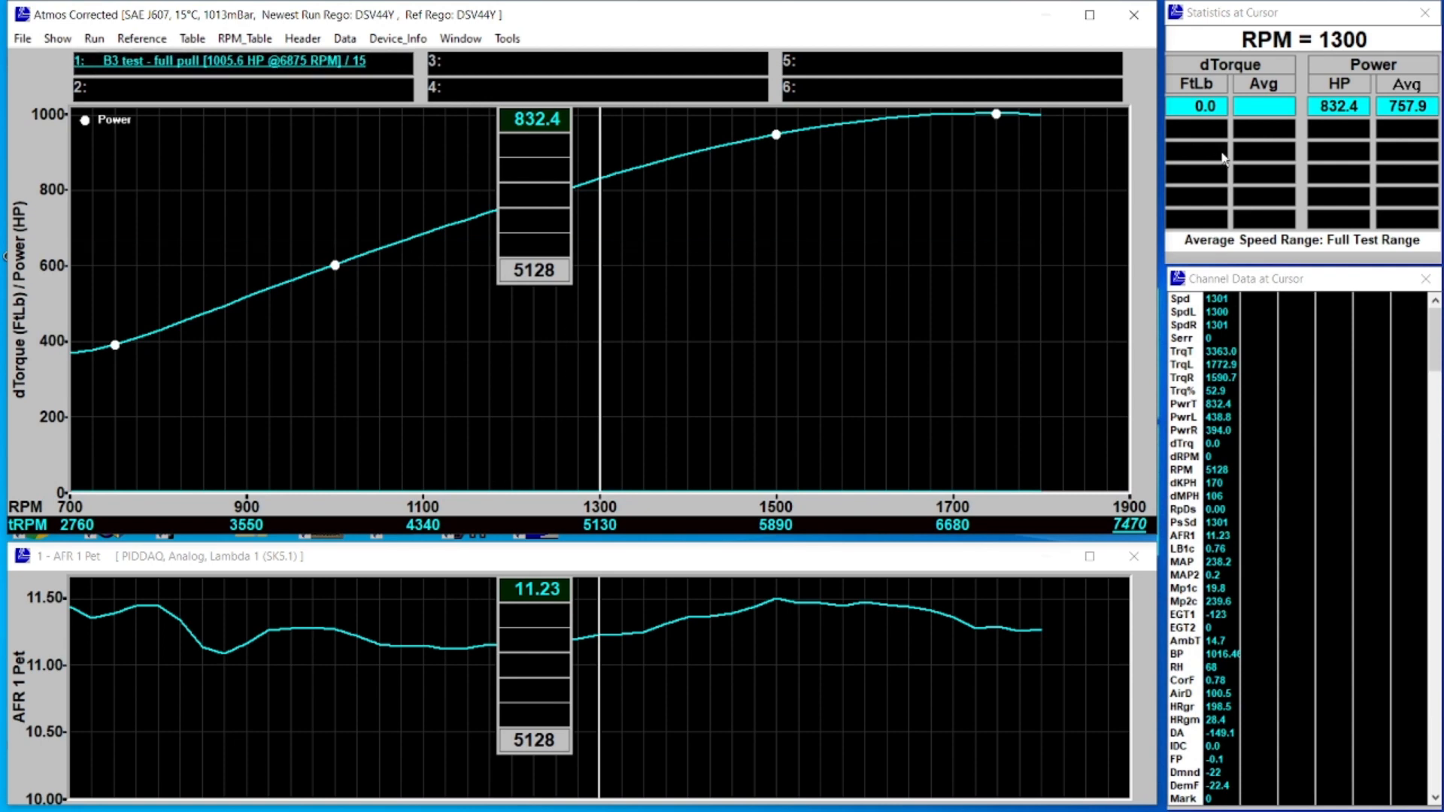
mouse_move(452, 159)
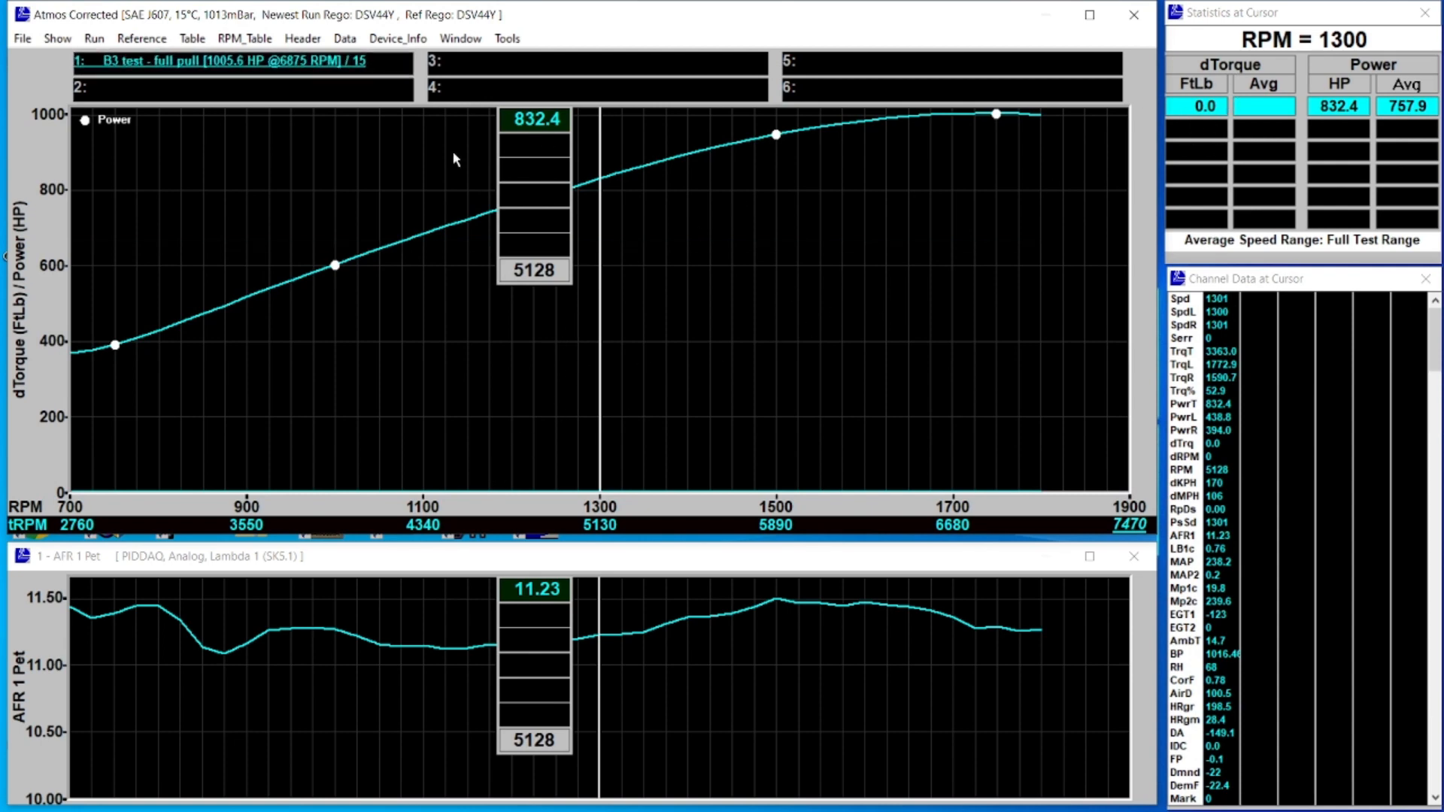
mouse_move(249, 104)
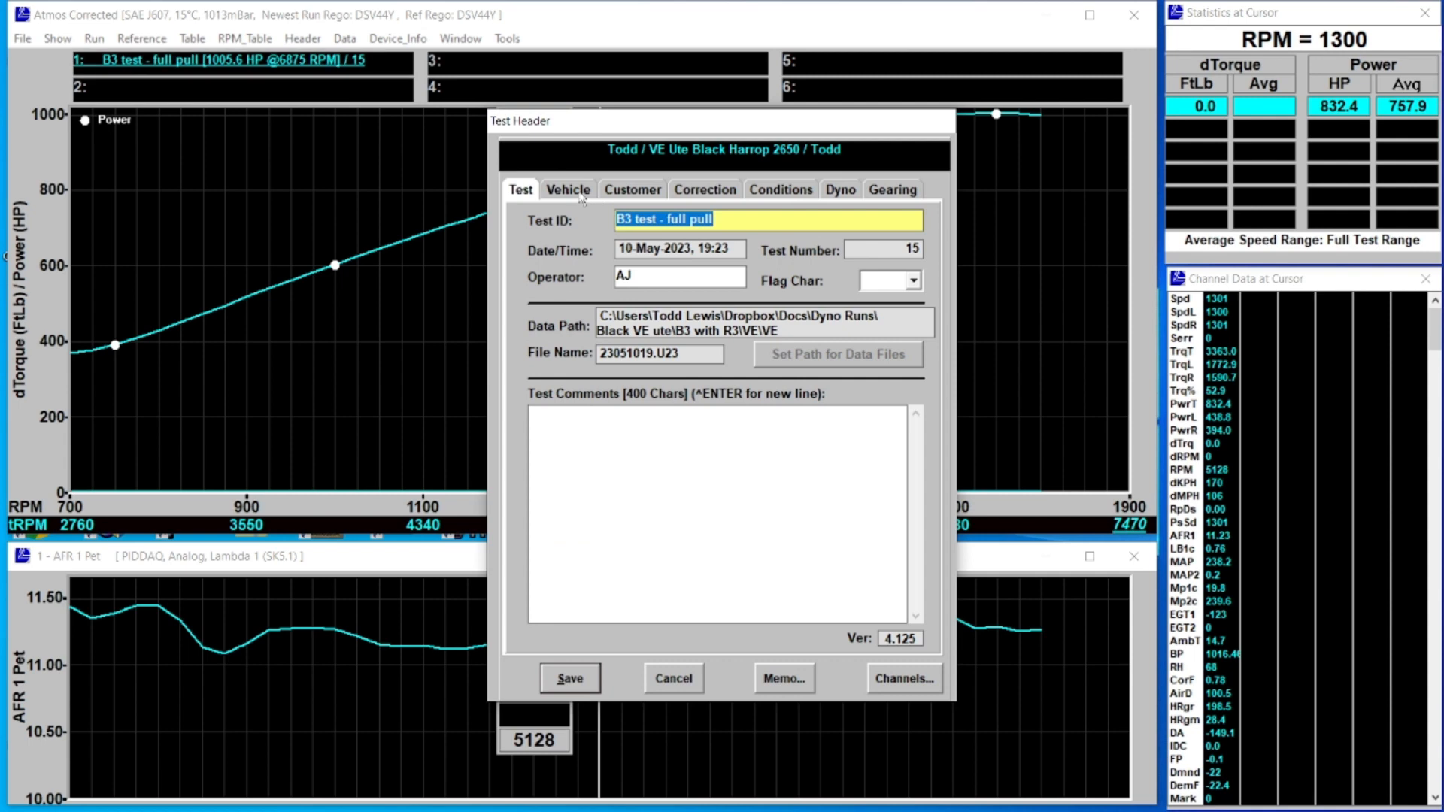
- Enter an engine/axle RPM ratio of 3.9 on the header's Vehicle tab
left_click(567, 189)
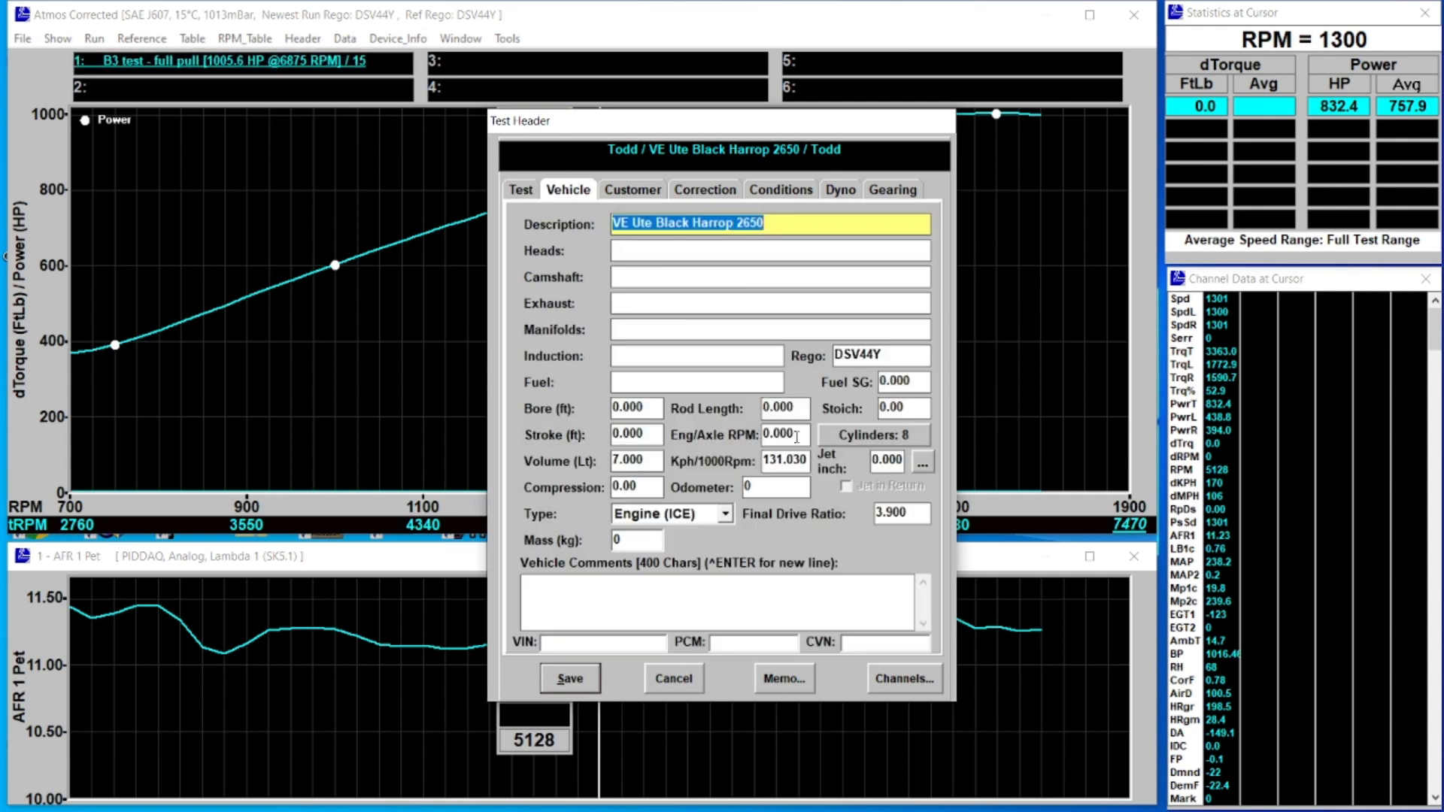
left_click(781, 434)
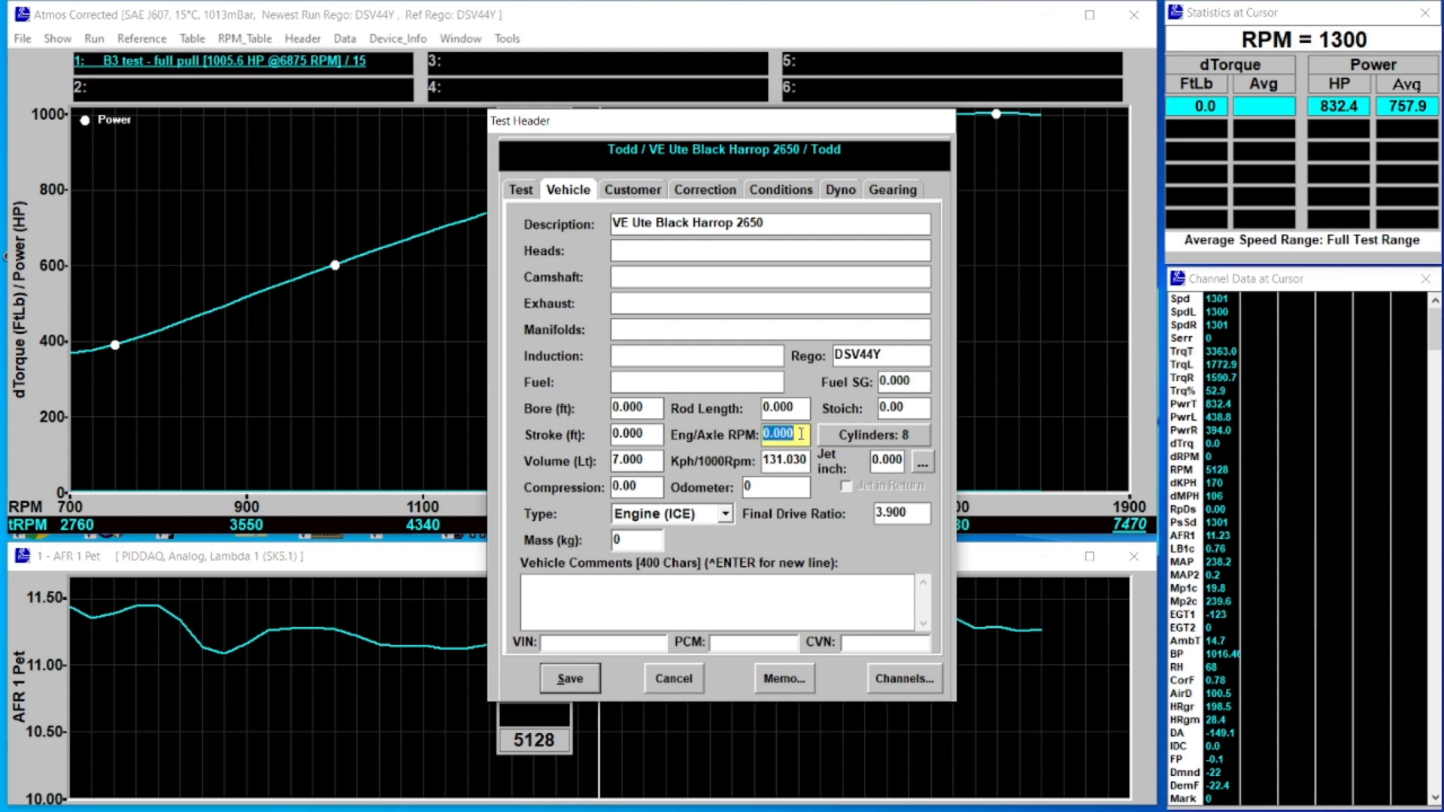
type("3.9")
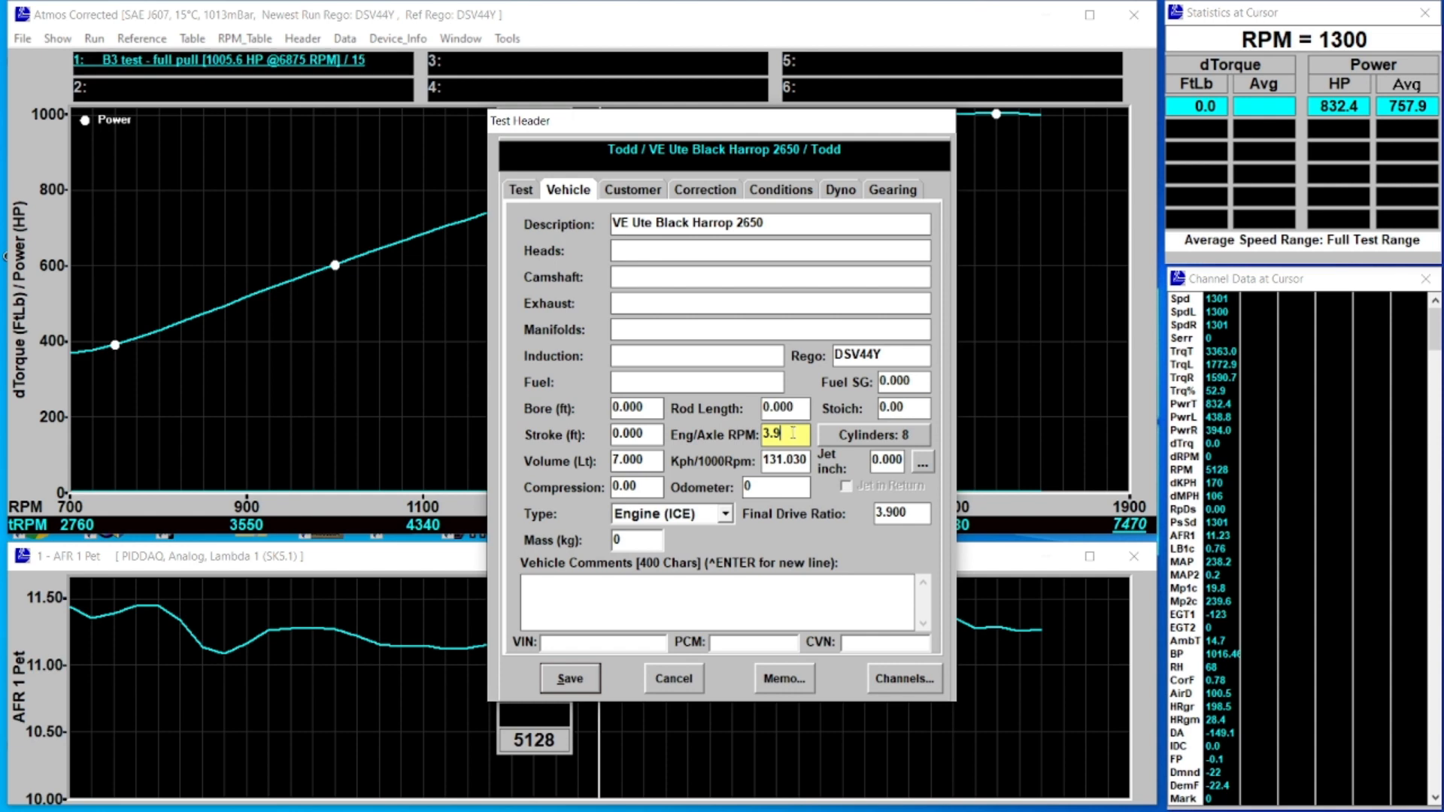
mouse_move(670, 538)
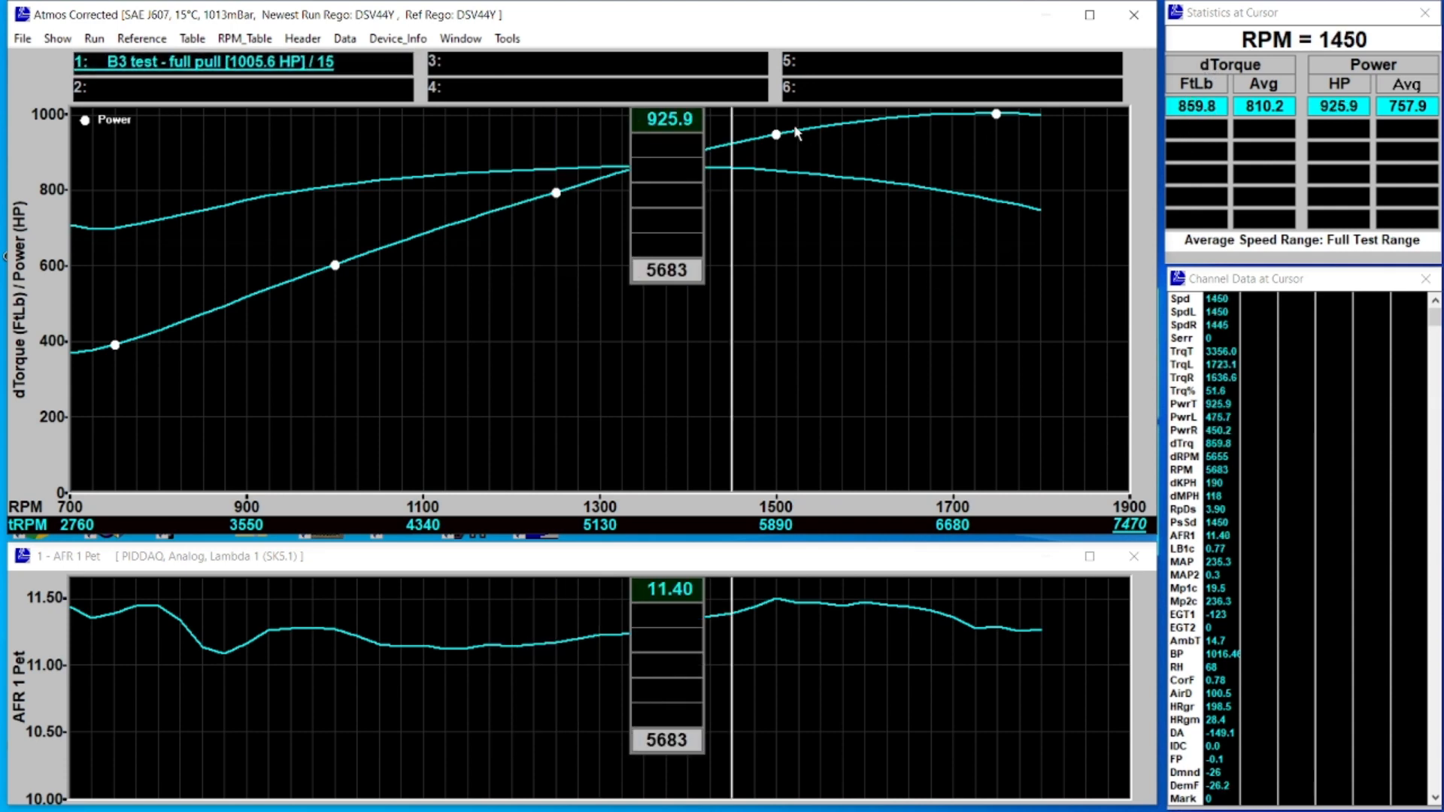
mouse_move(829, 208)
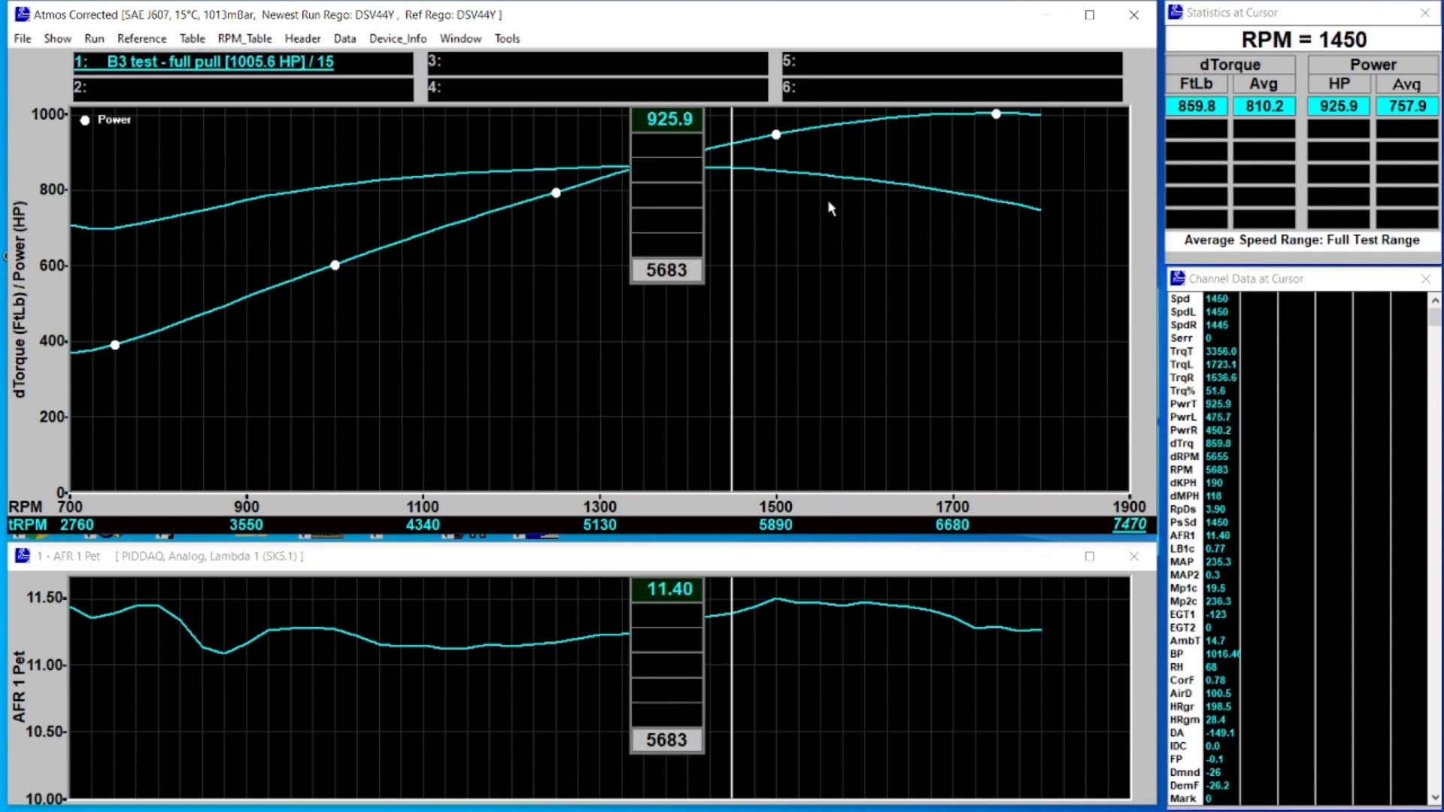
mouse_move(580, 366)
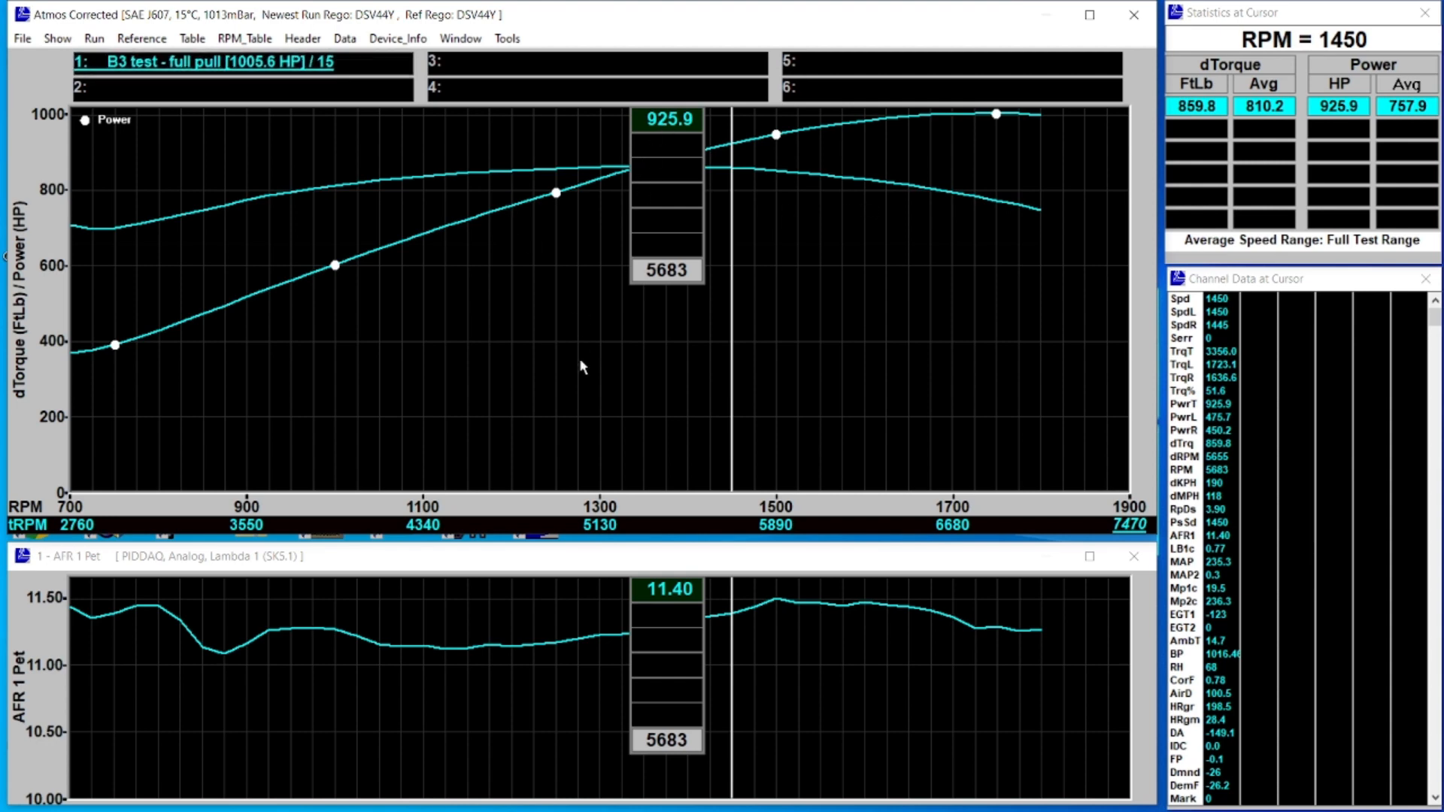
mouse_move(709, 449)
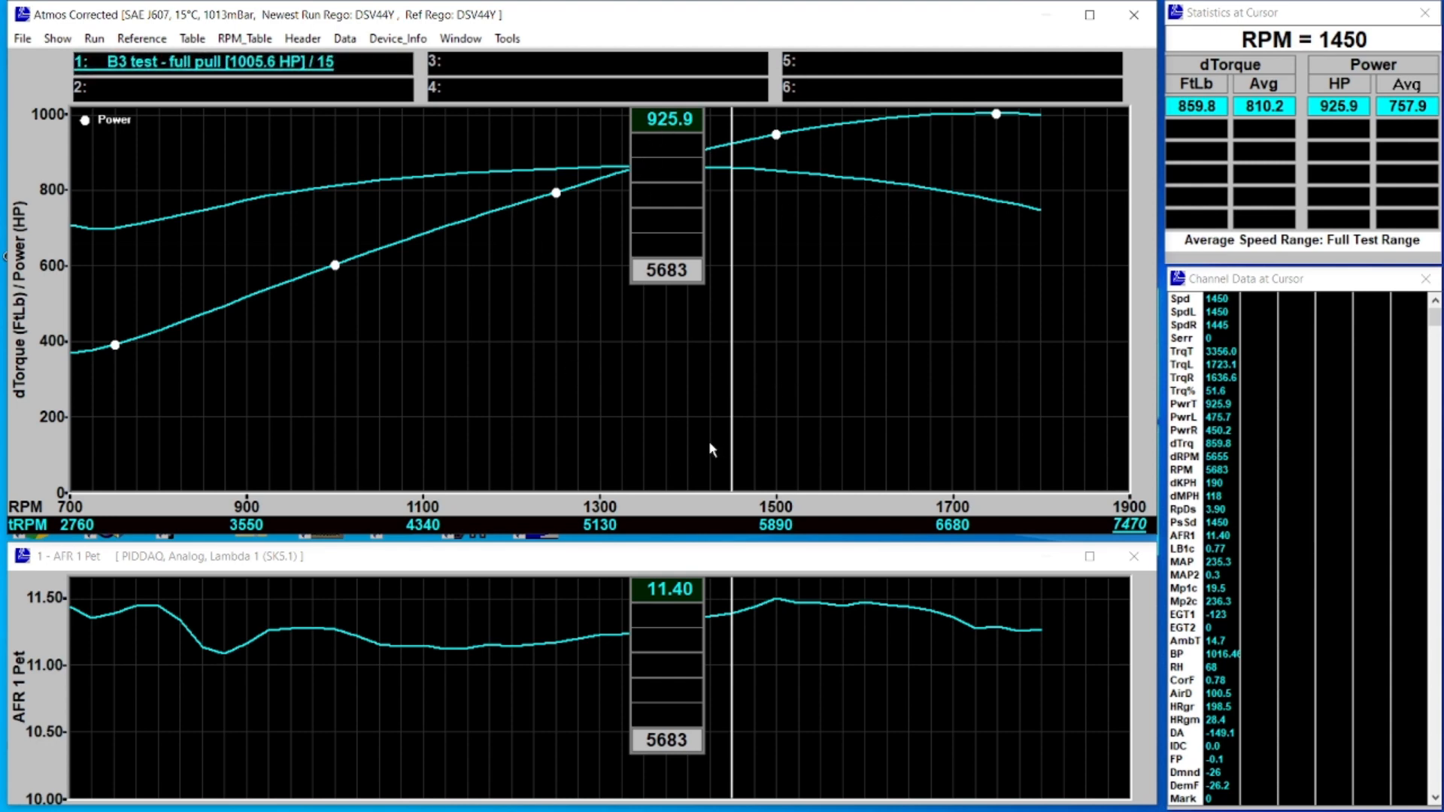
mouse_move(582, 345)
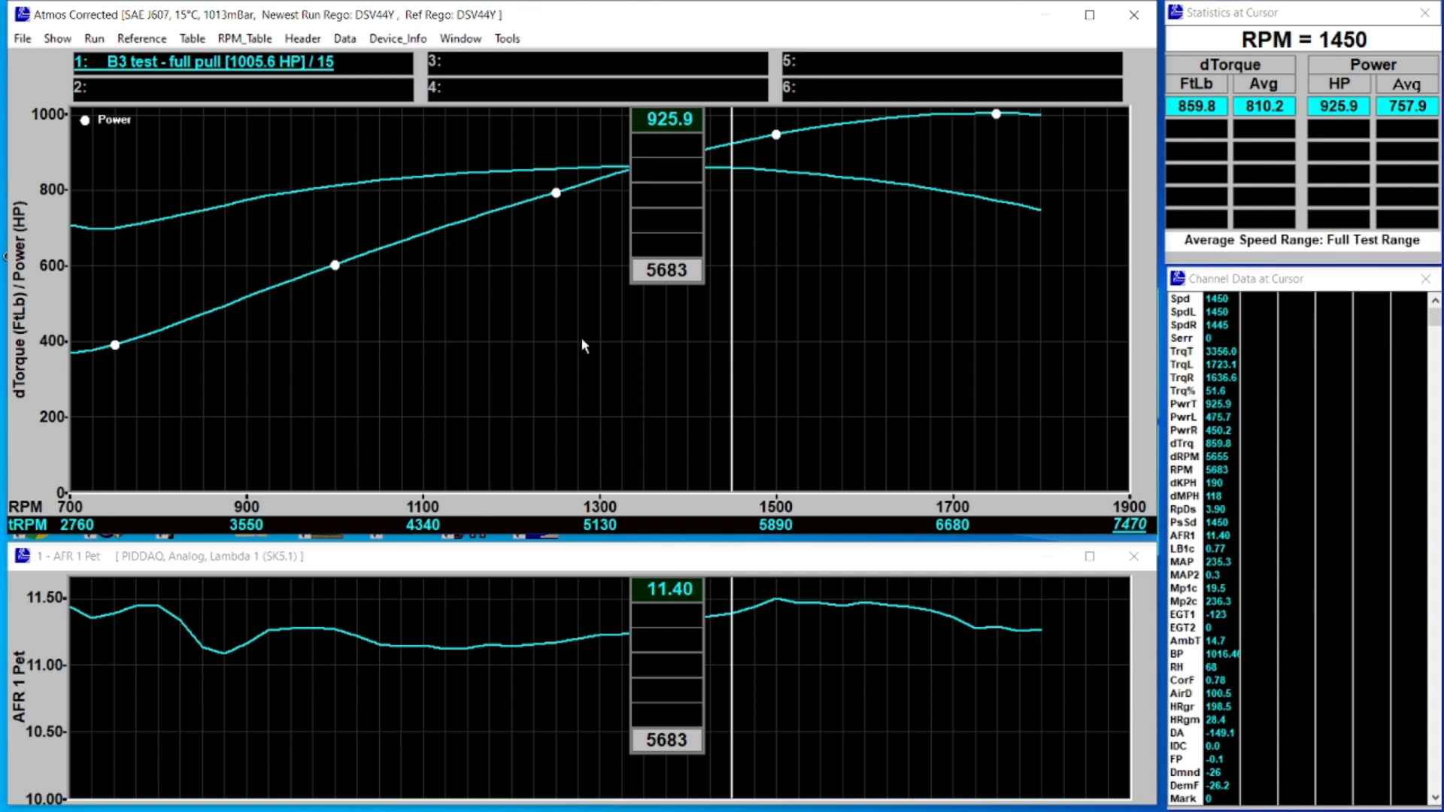
mouse_move(573, 349)
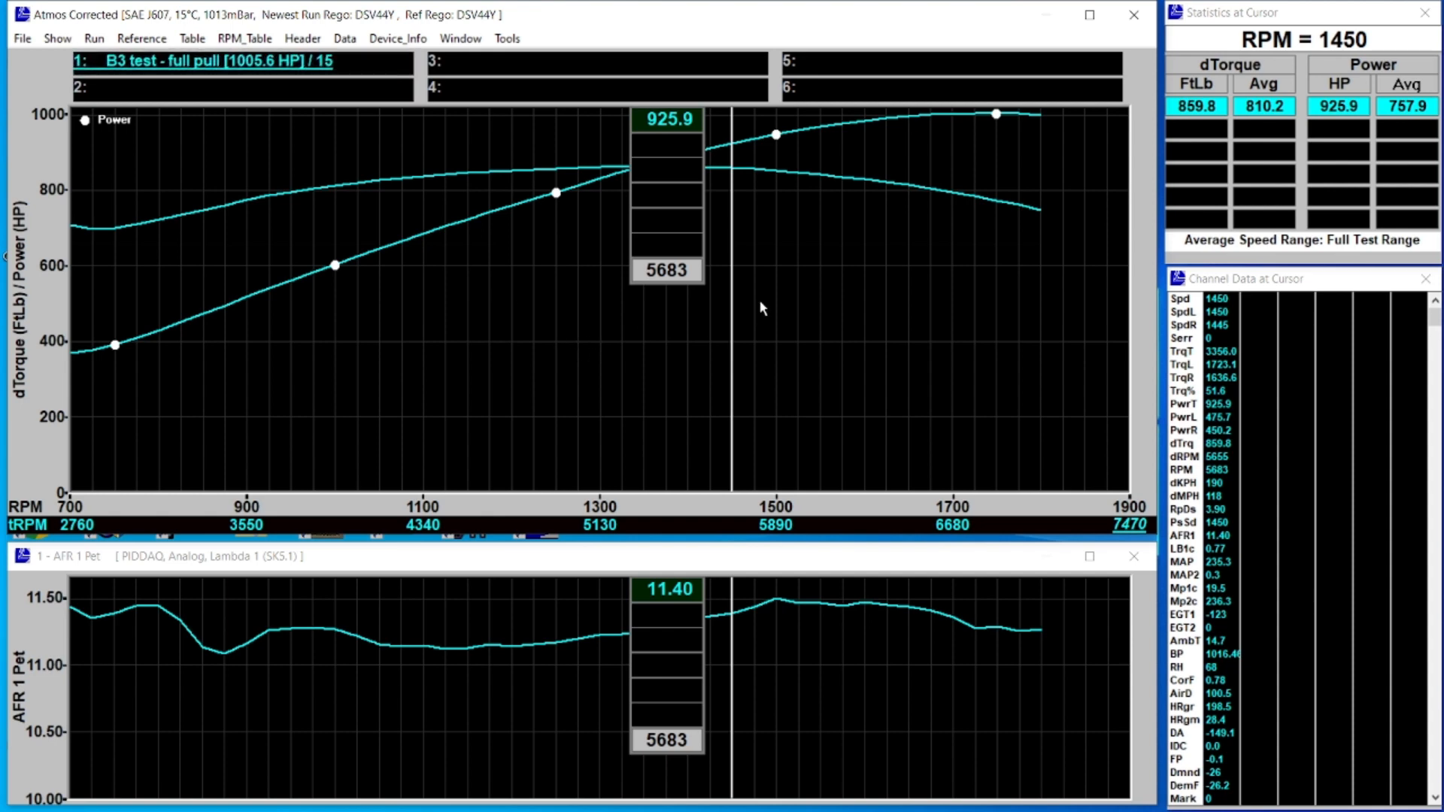
mouse_move(607, 298)
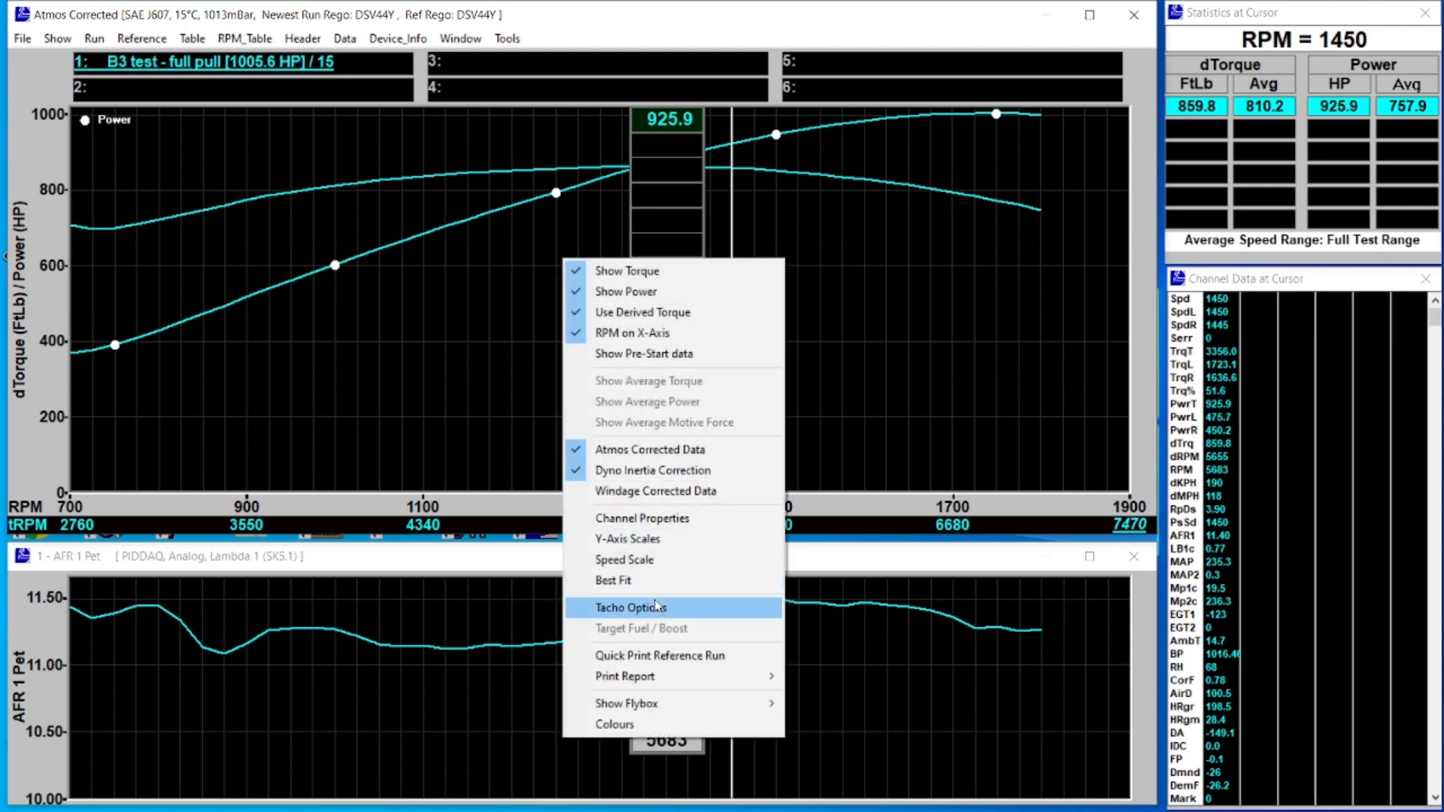
- Keep Derived RPM as the tacho channel and confirm Tacho Options
left_click(631, 607)
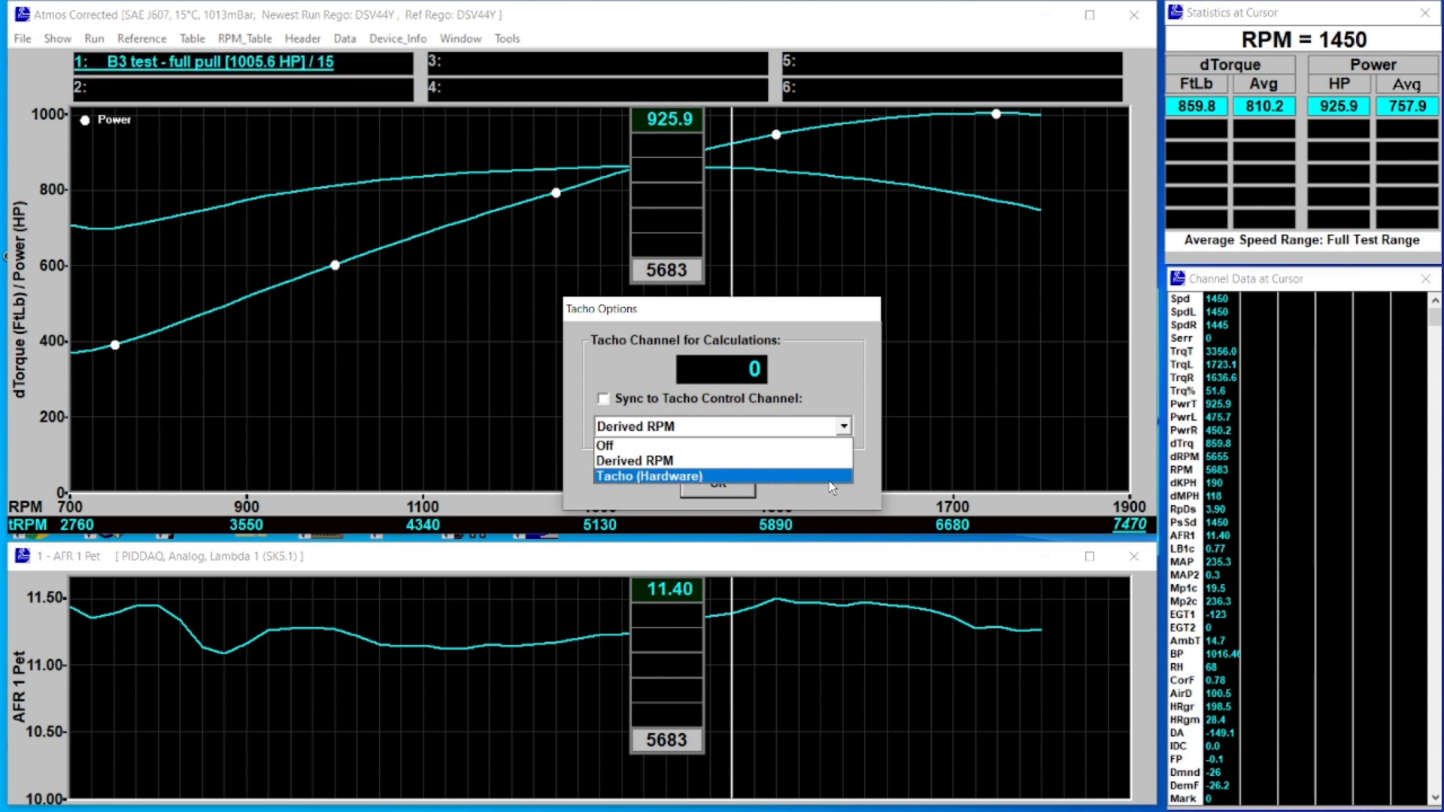
mouse_move(804, 497)
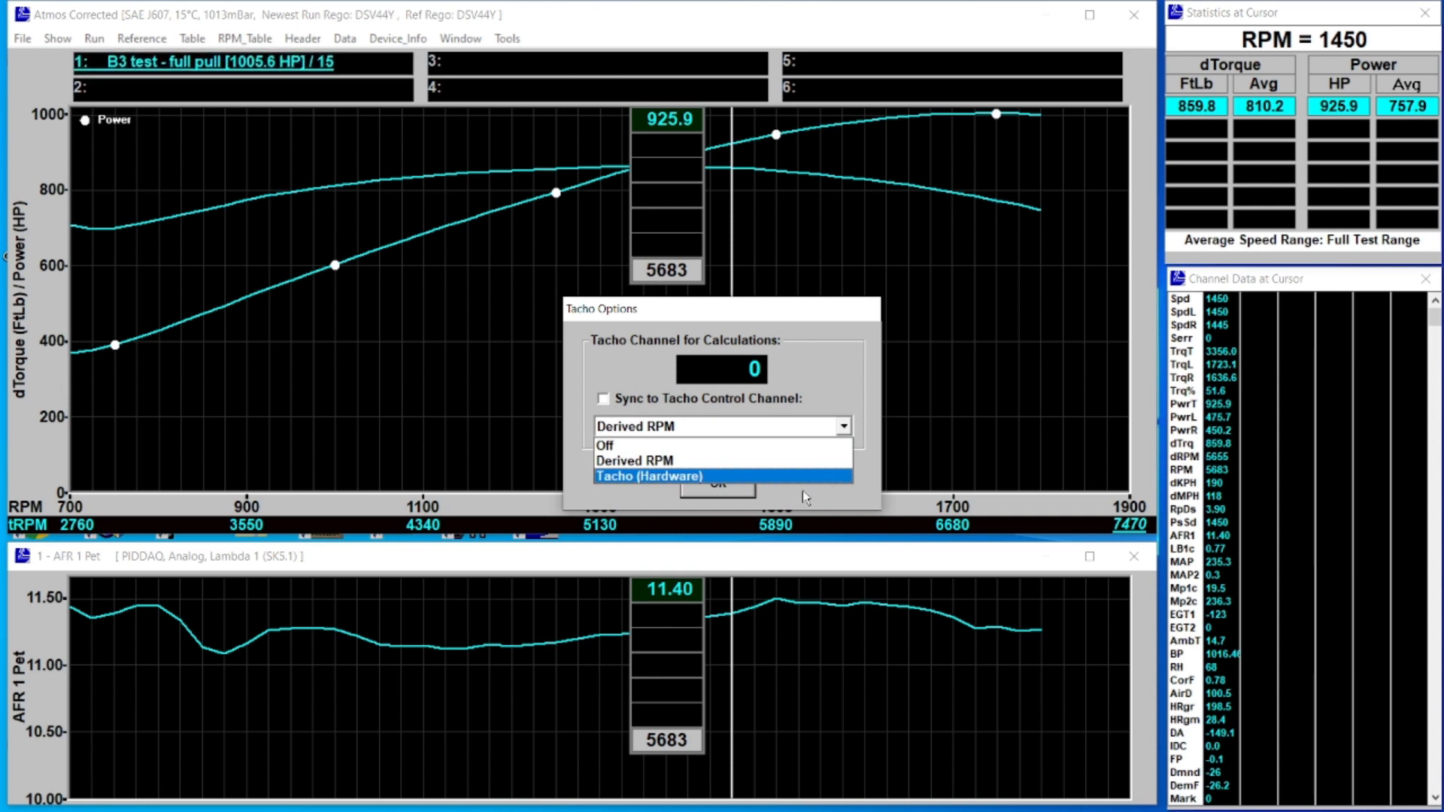
mouse_move(807, 497)
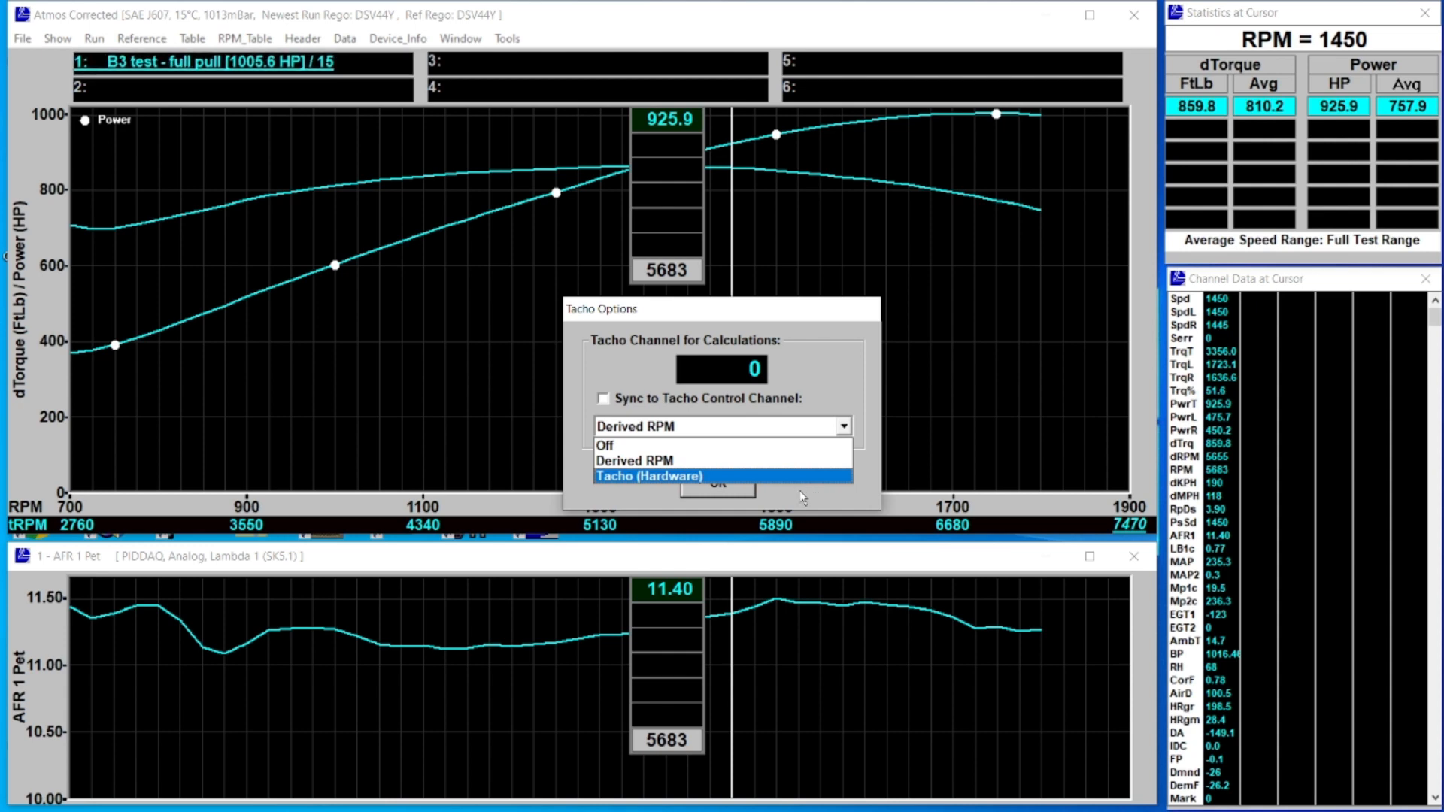
mouse_move(714, 476)
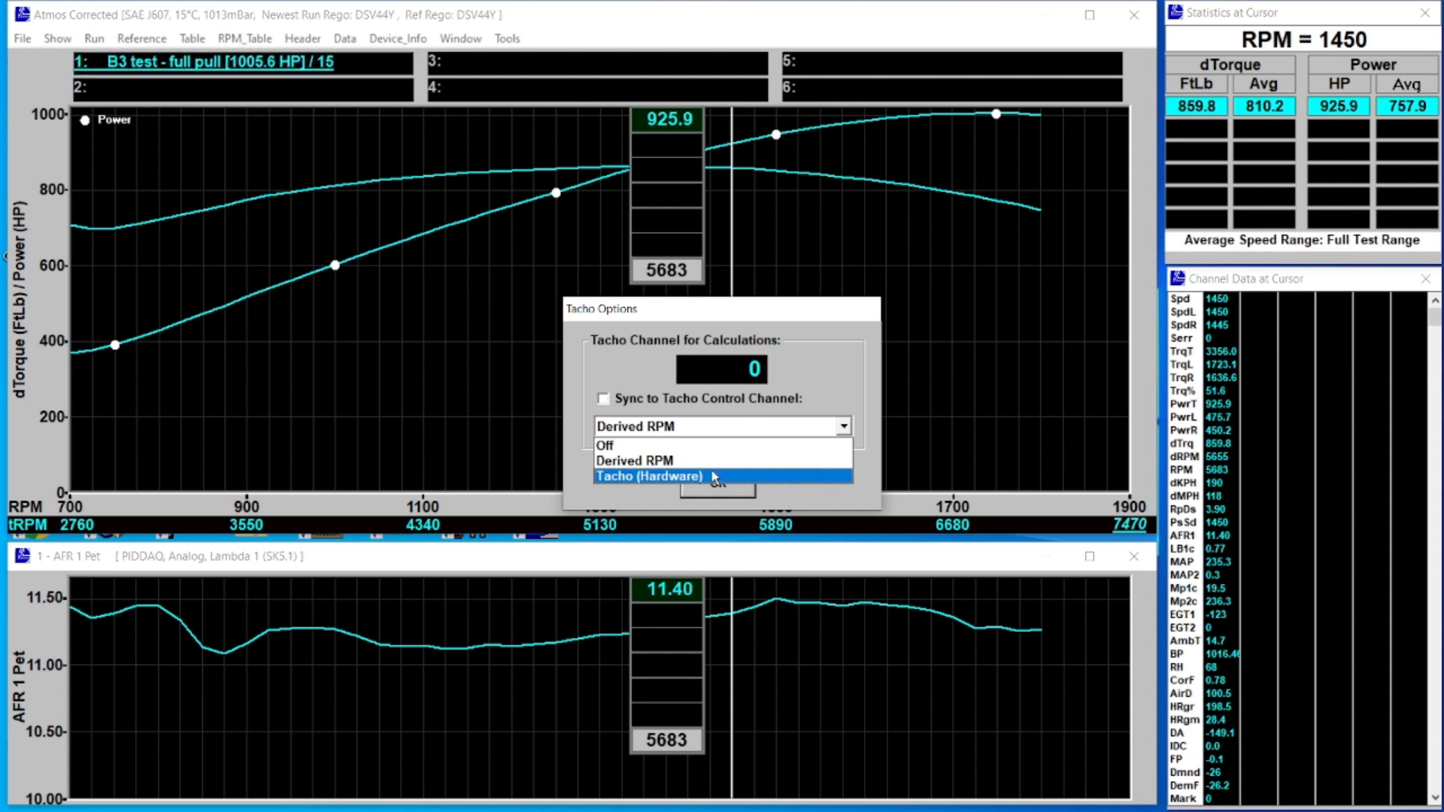
mouse_move(634, 460)
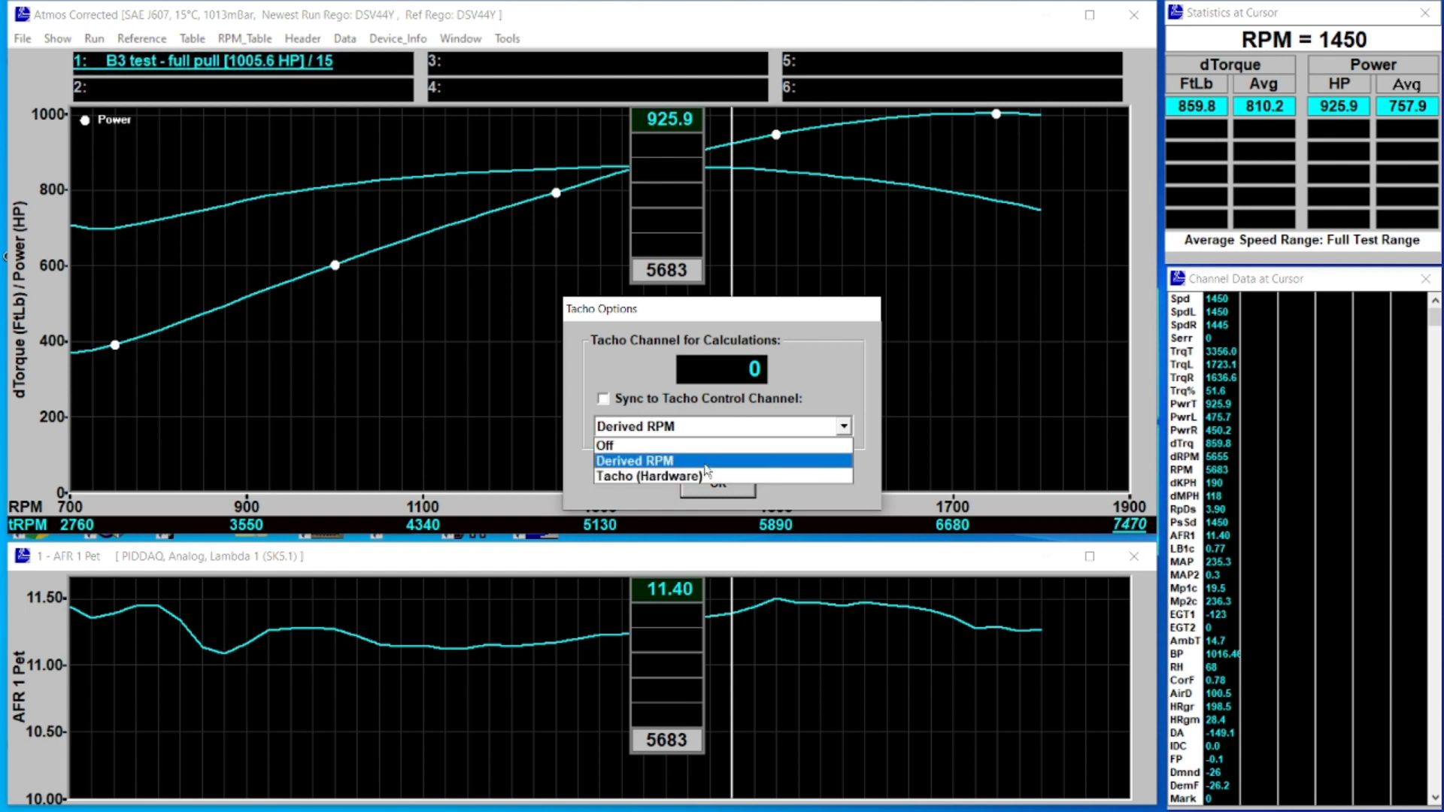
mouse_move(689, 467)
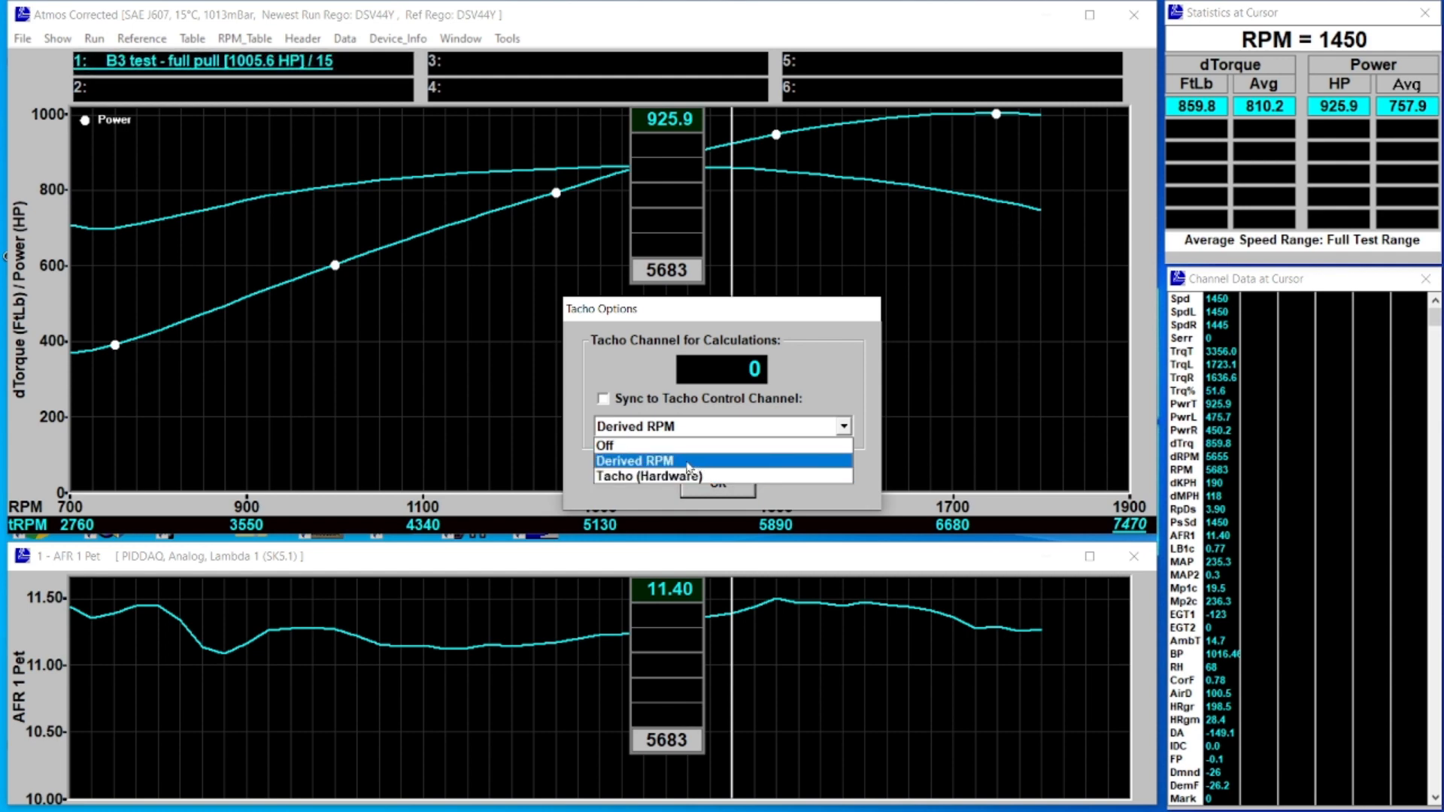
left_click(635, 460)
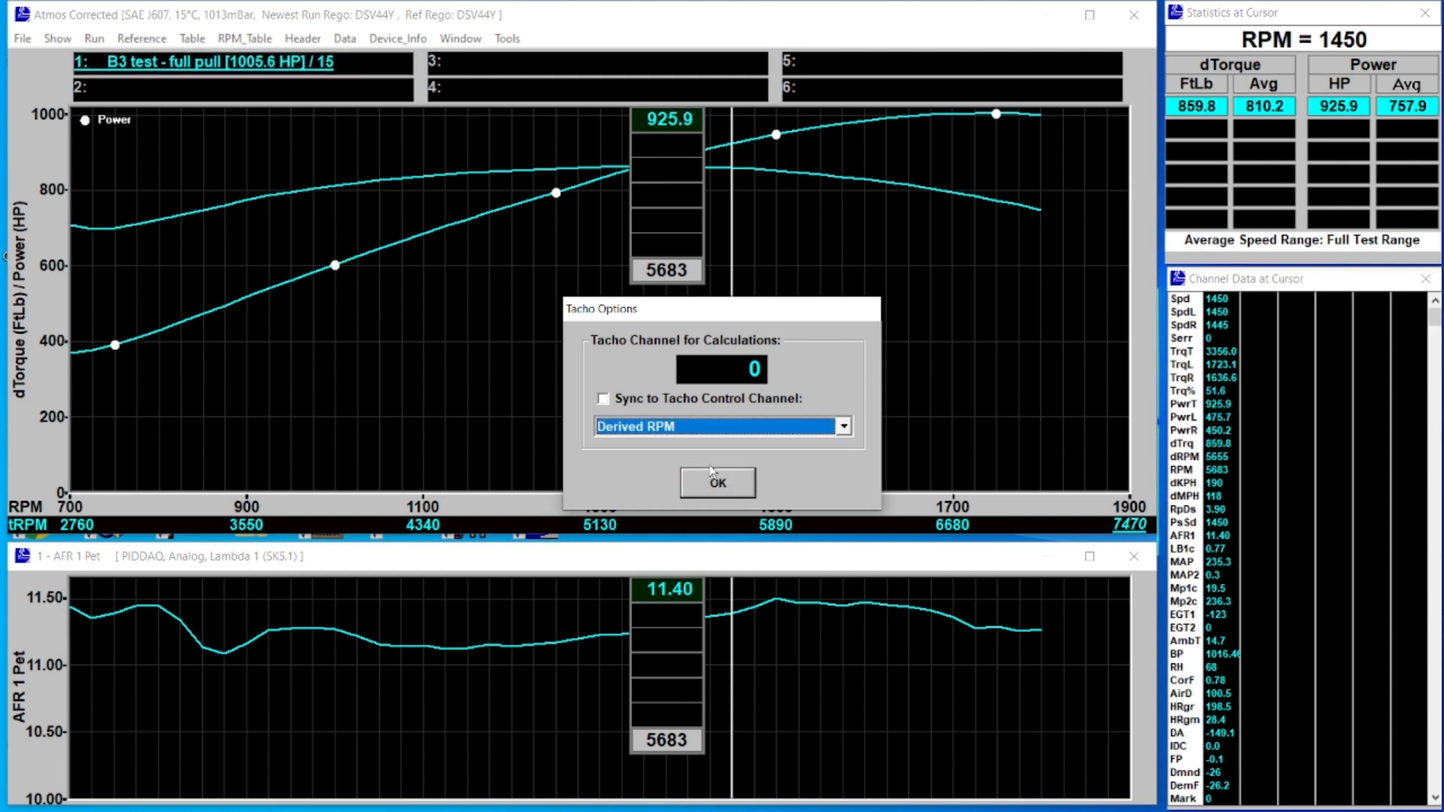
left_click(717, 483)
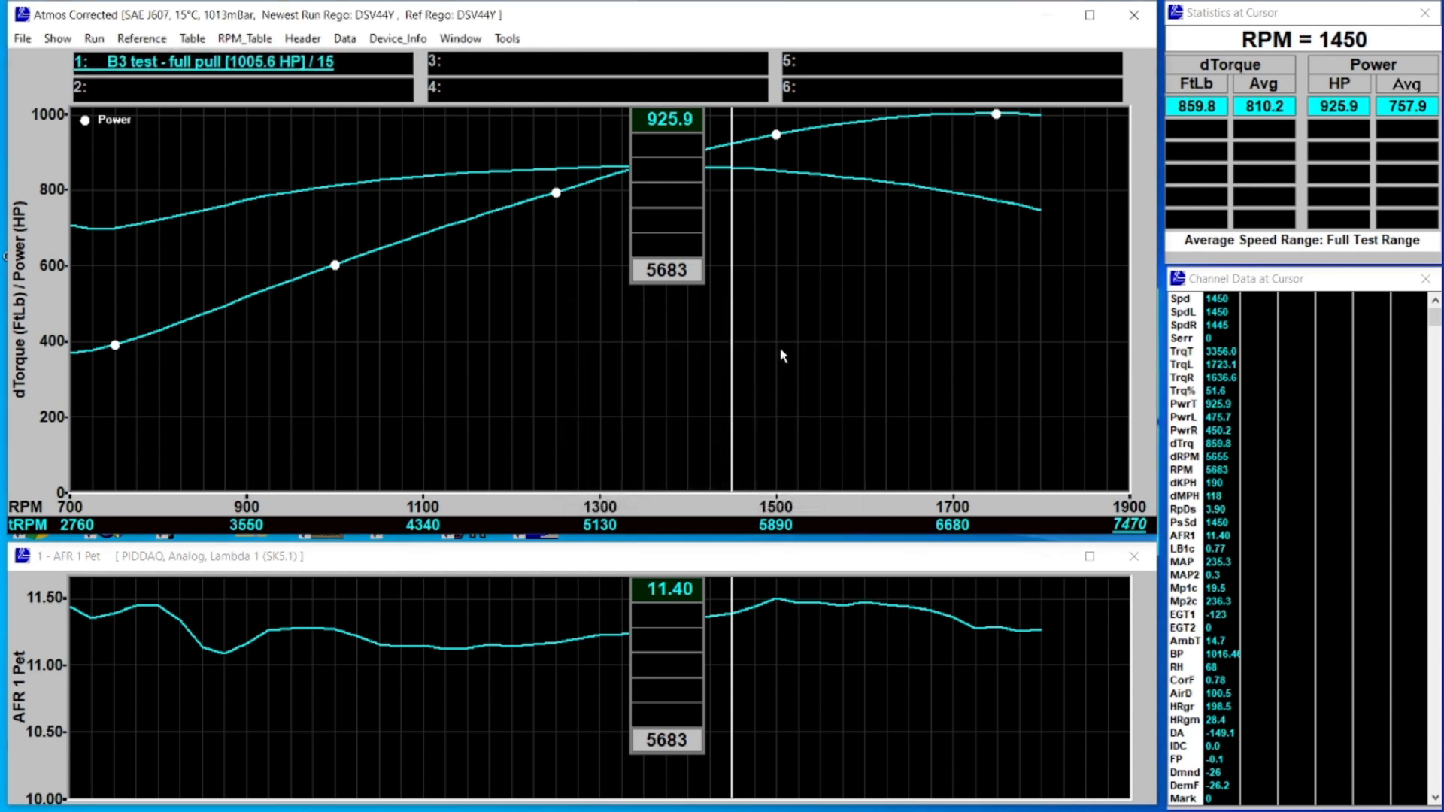
mouse_move(828, 258)
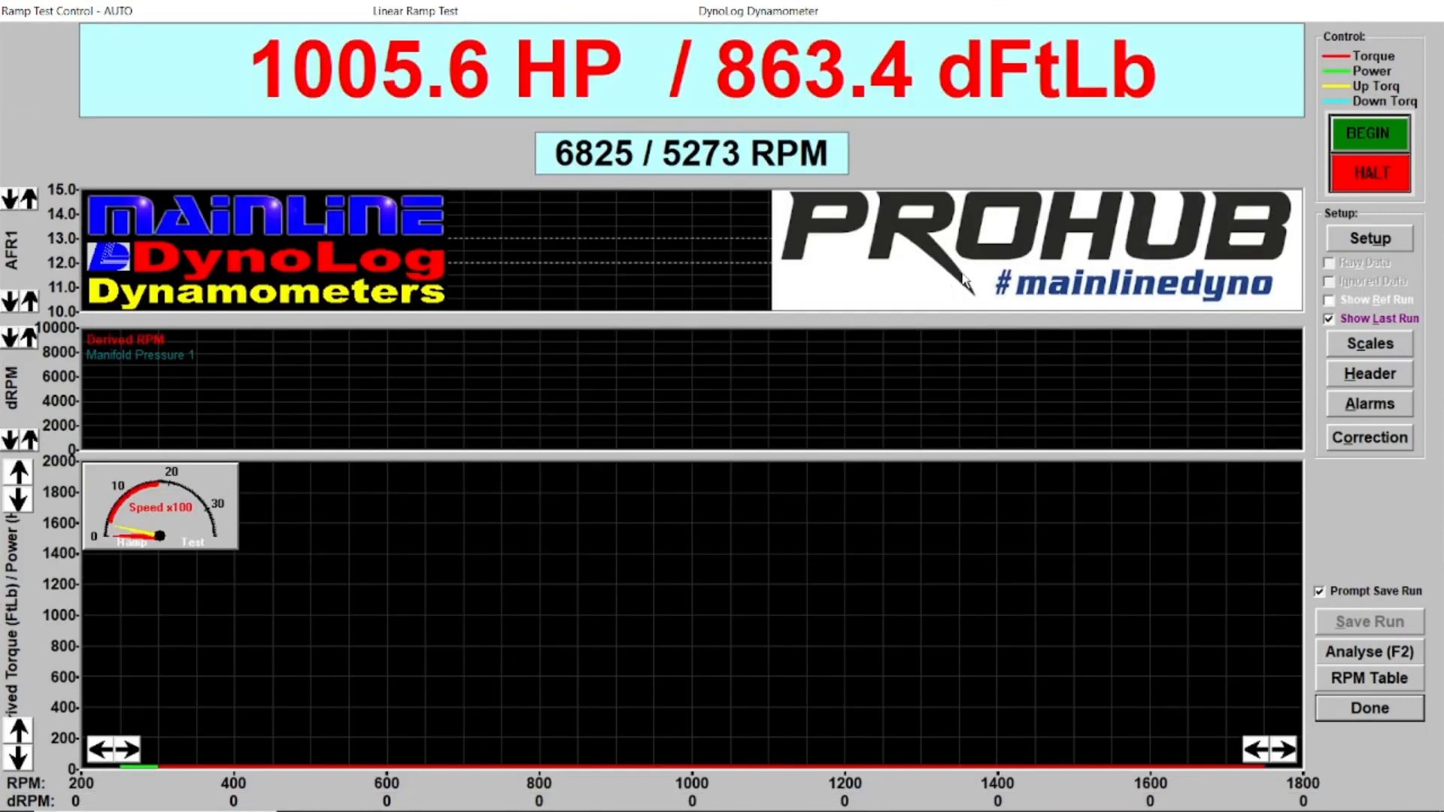
mouse_move(862, 111)
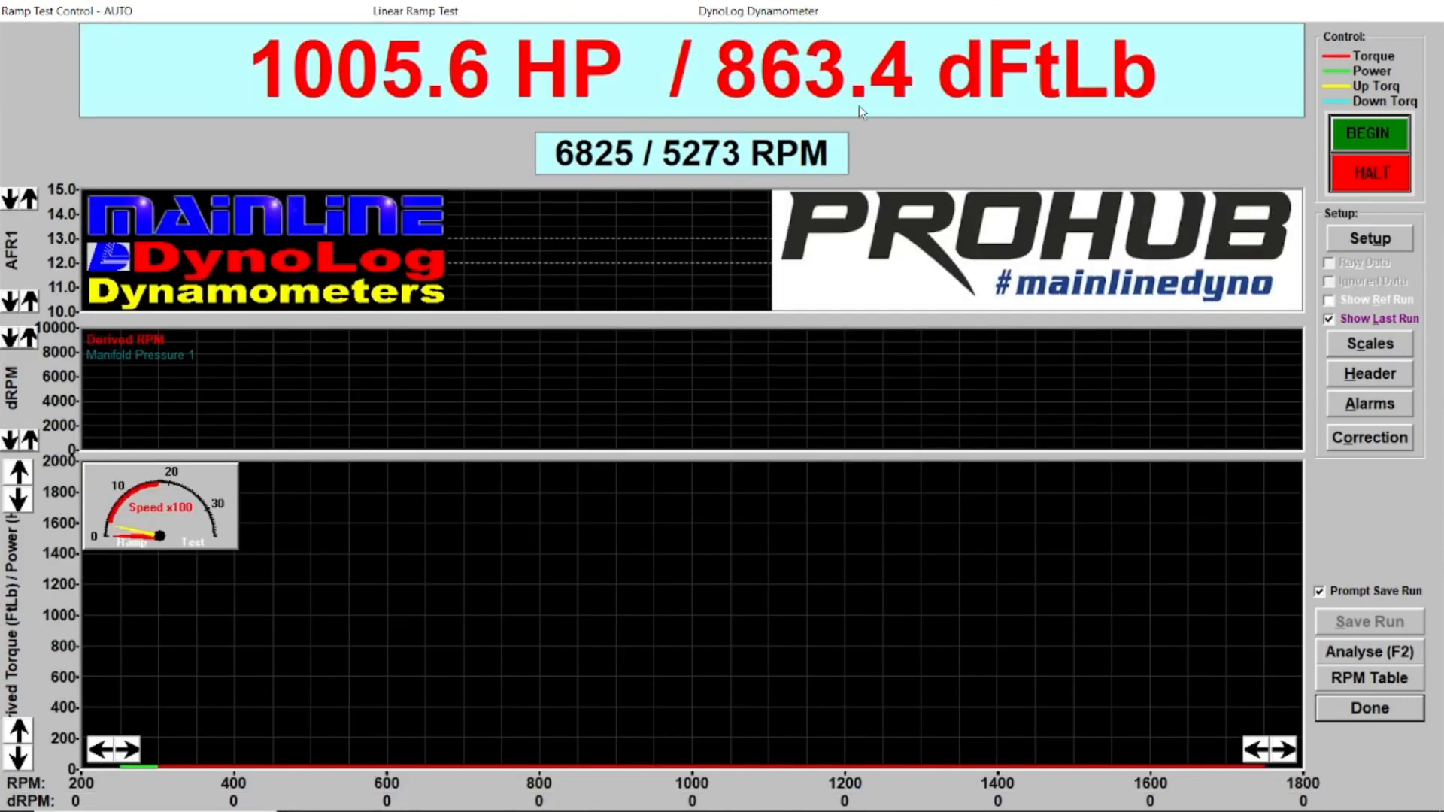
mouse_move(607, 116)
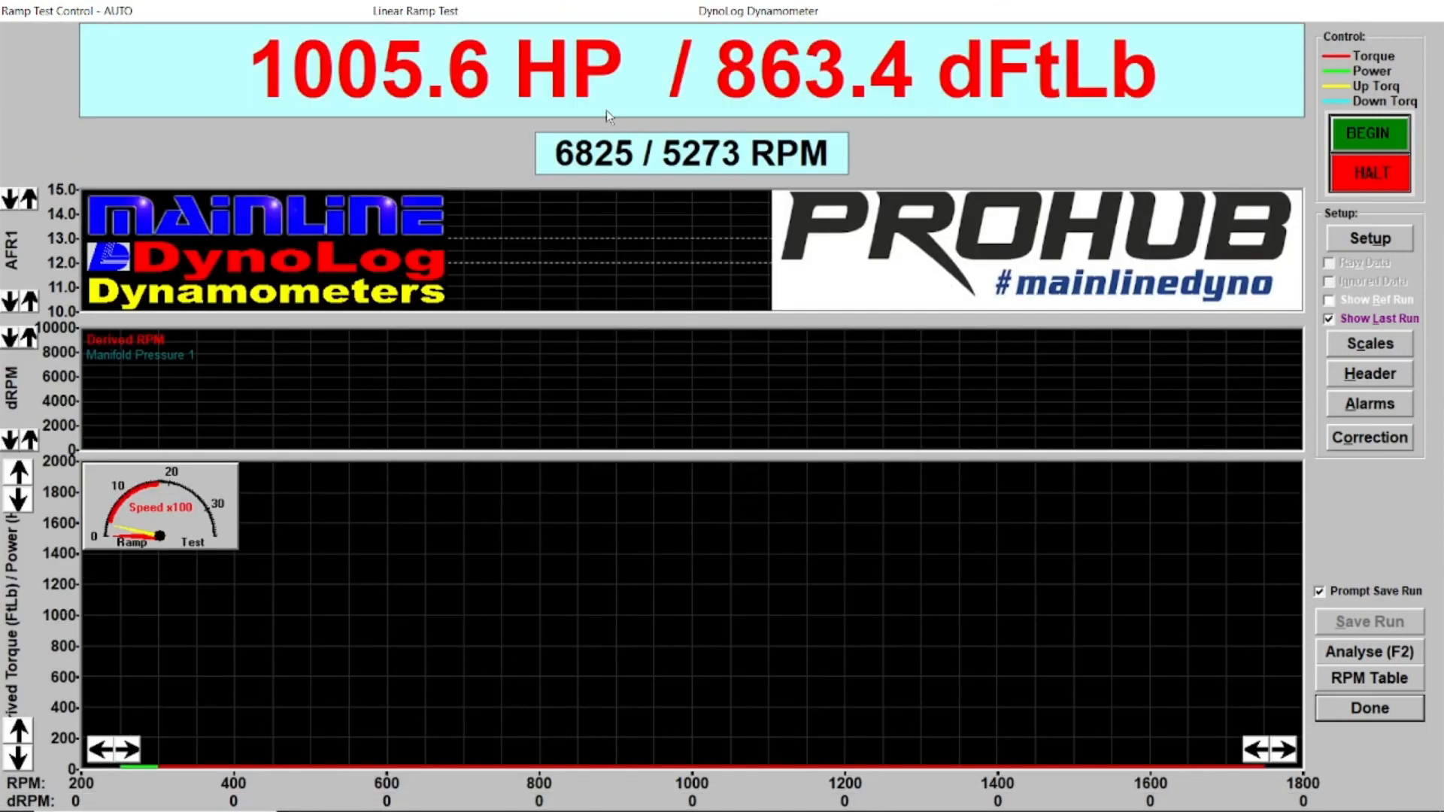
mouse_move(798, 95)
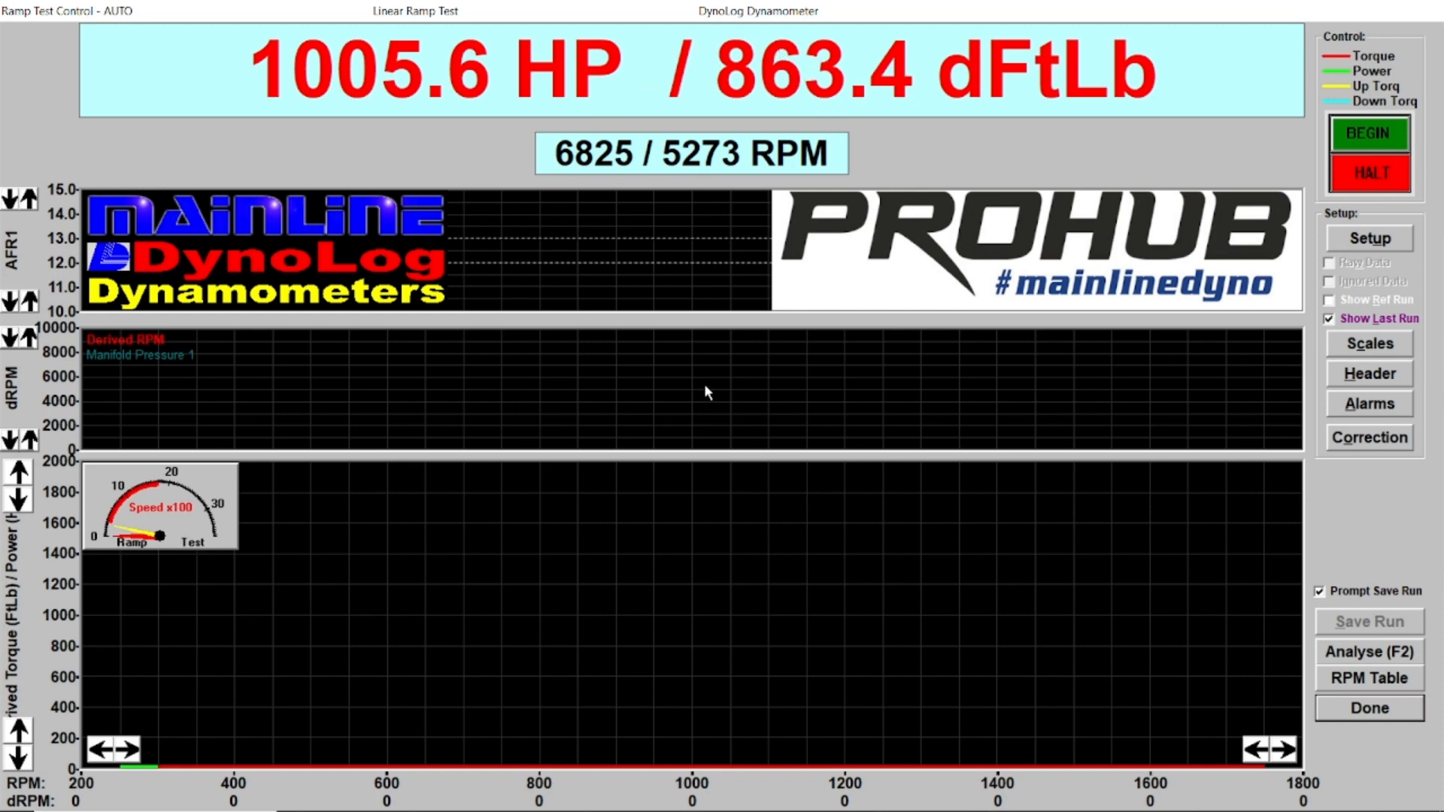
mouse_move(695, 391)
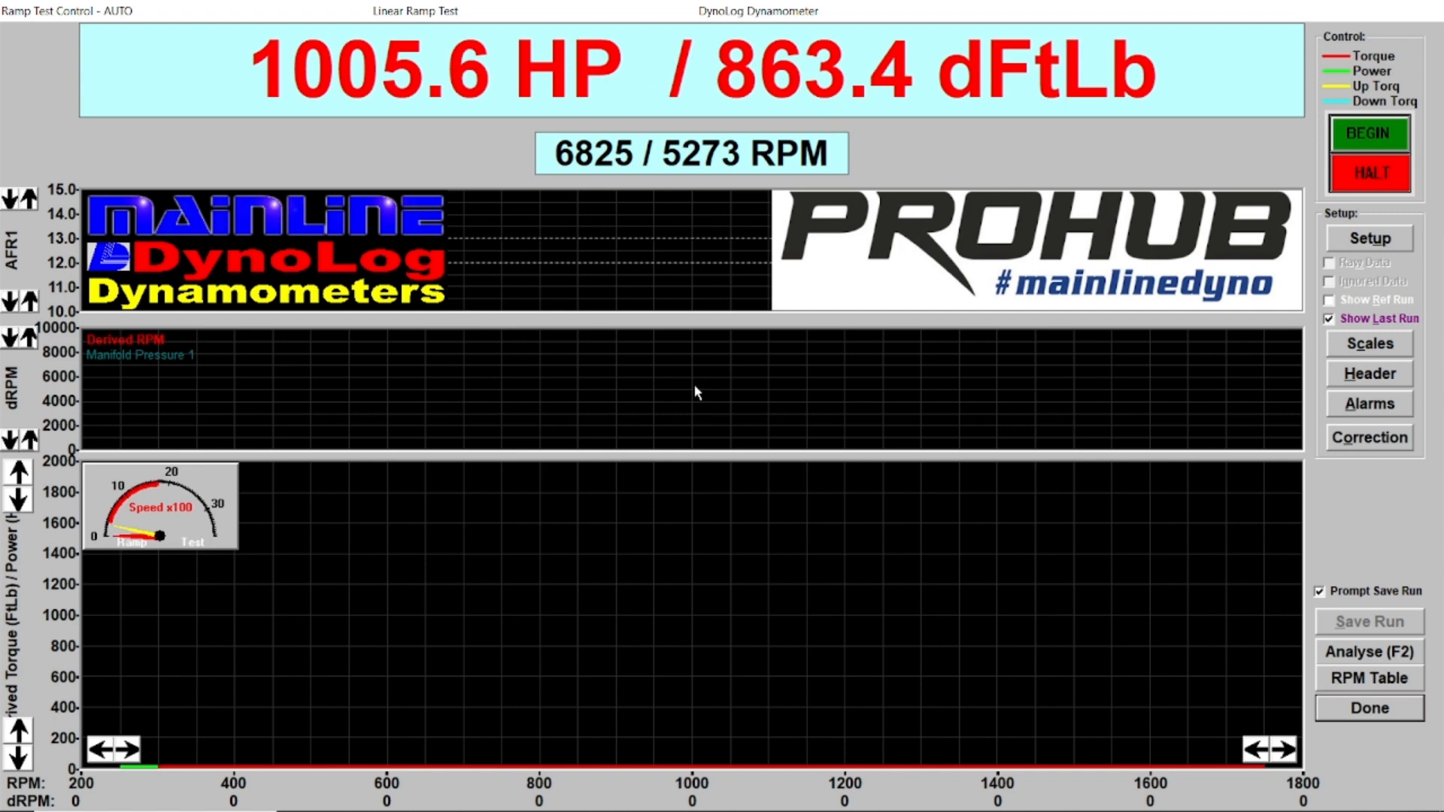